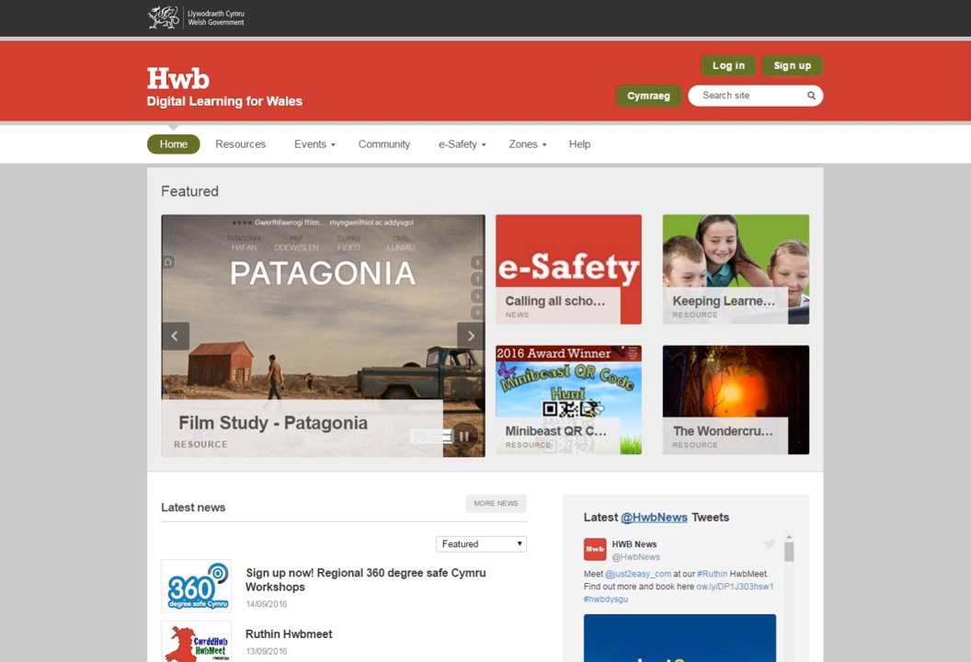
{"action": "mouse_move", "coordinate": [879, 367]}
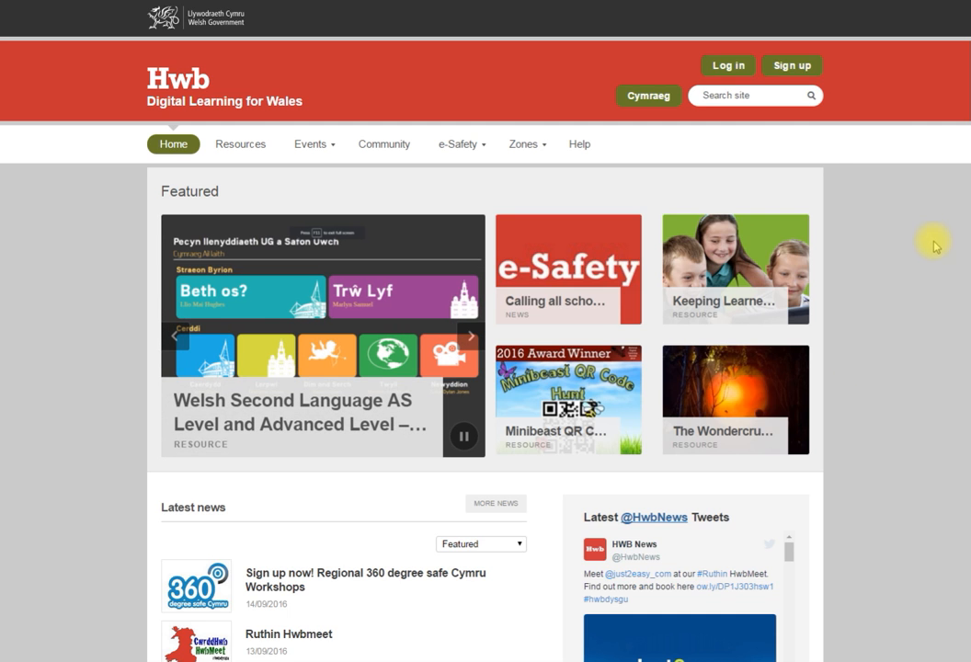
{"action": "mouse_move", "coordinate": [385, 147]}
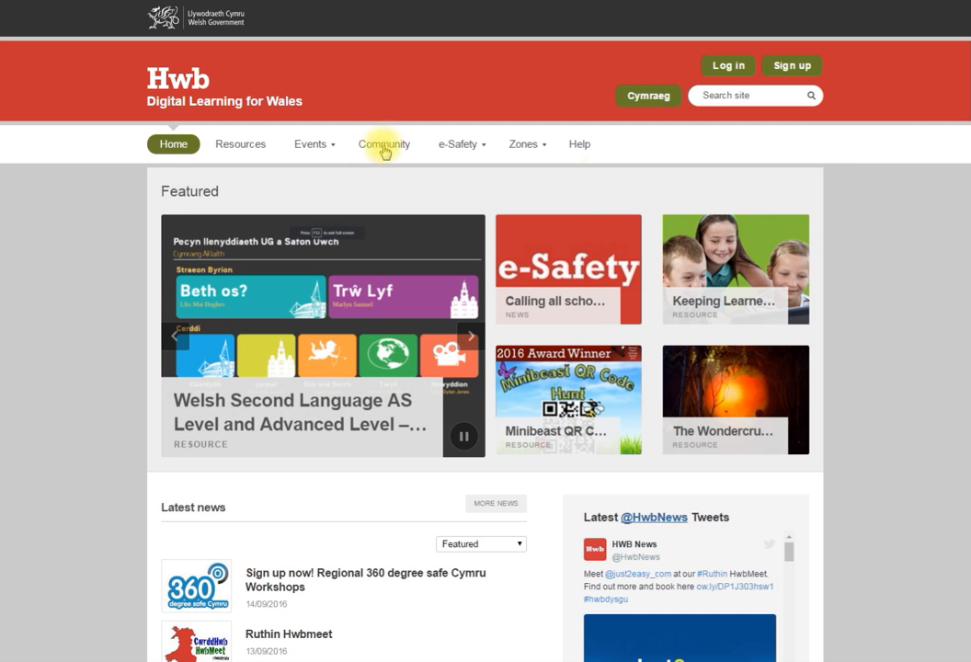
{"action": "mouse_move", "coordinate": [191, 83]}
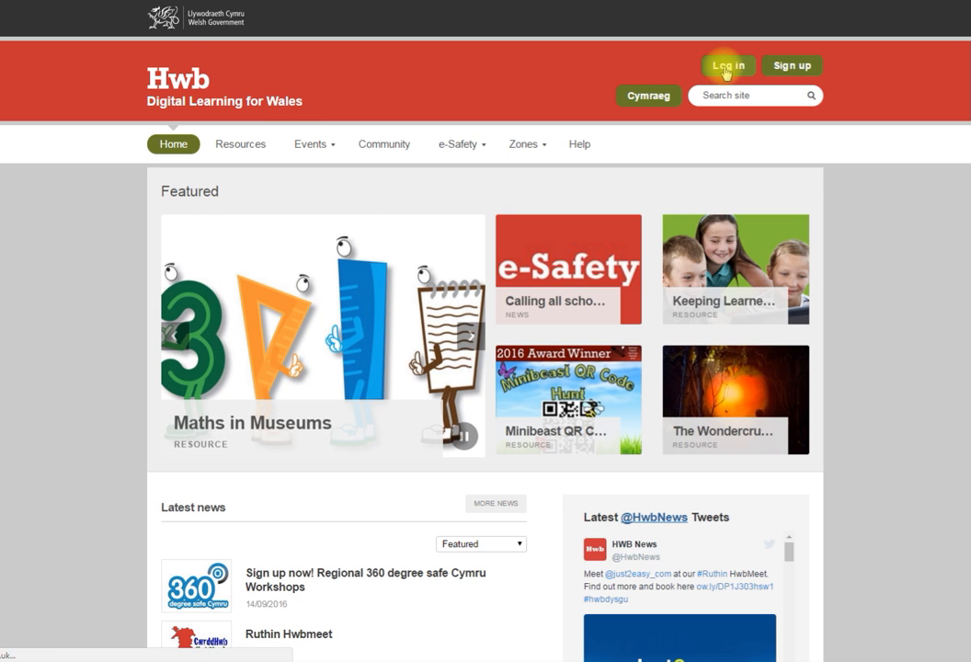
Step: Submit the Hwb sign-in with the entered username and password
{"action": "left_click", "coordinate": [728, 66]}
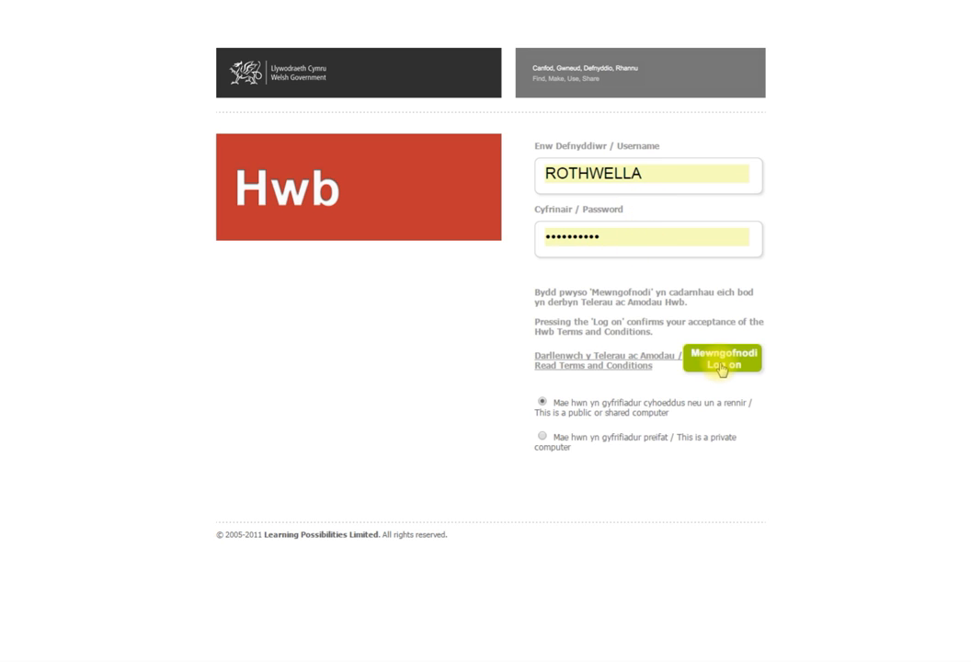
{"action": "mouse_move", "coordinate": [642, 271]}
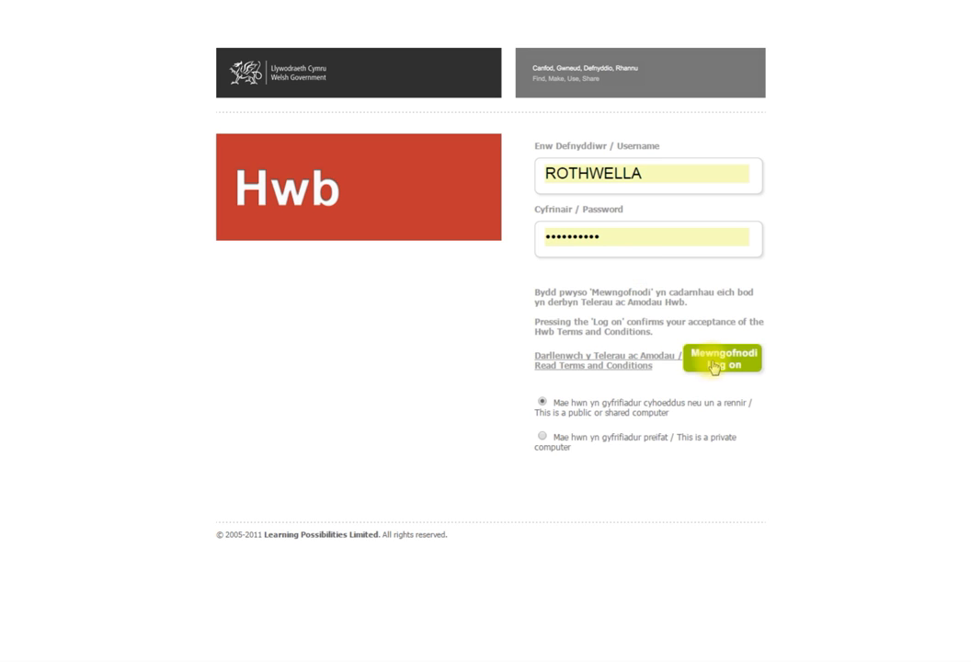
{"action": "left_click", "coordinate": [721, 359]}
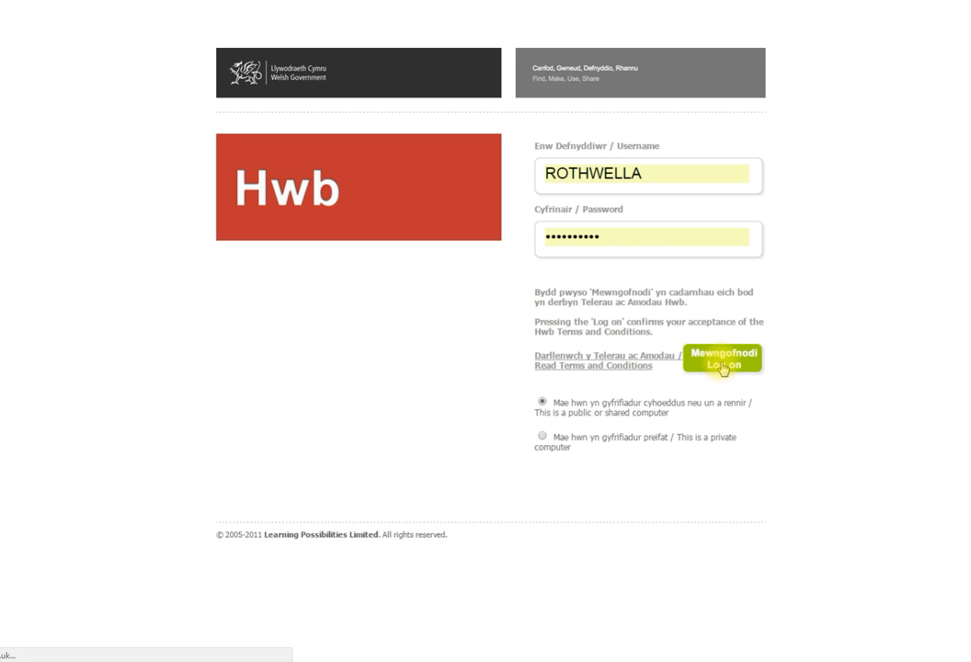
Step: Launch the 360 degree safe Cymru self-review tool from the Hwb toolbar tile
{"action": "left_click", "coordinate": [723, 359]}
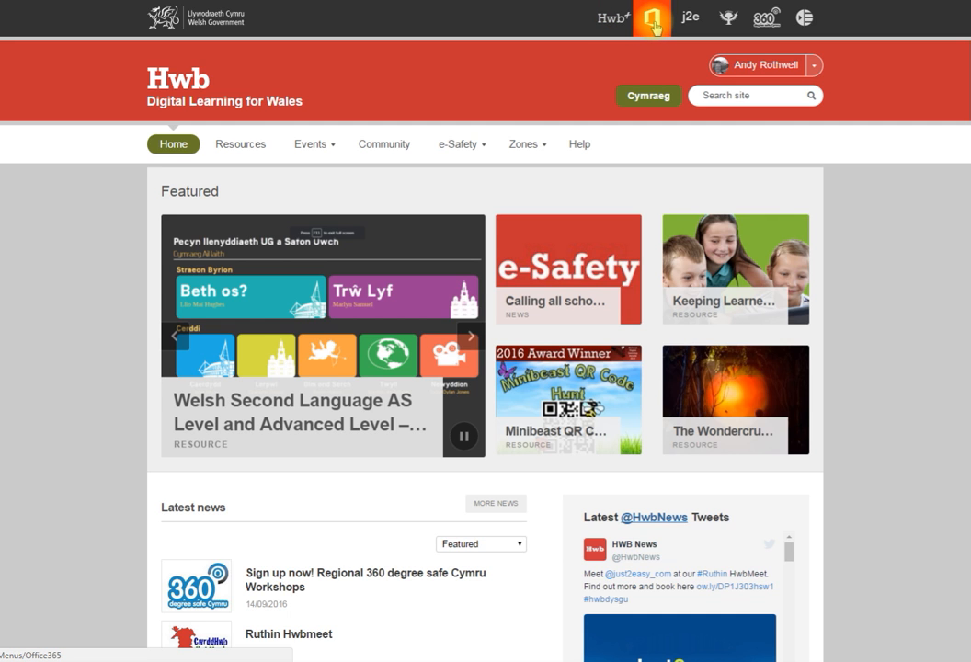
{"action": "mouse_move", "coordinate": [690, 16]}
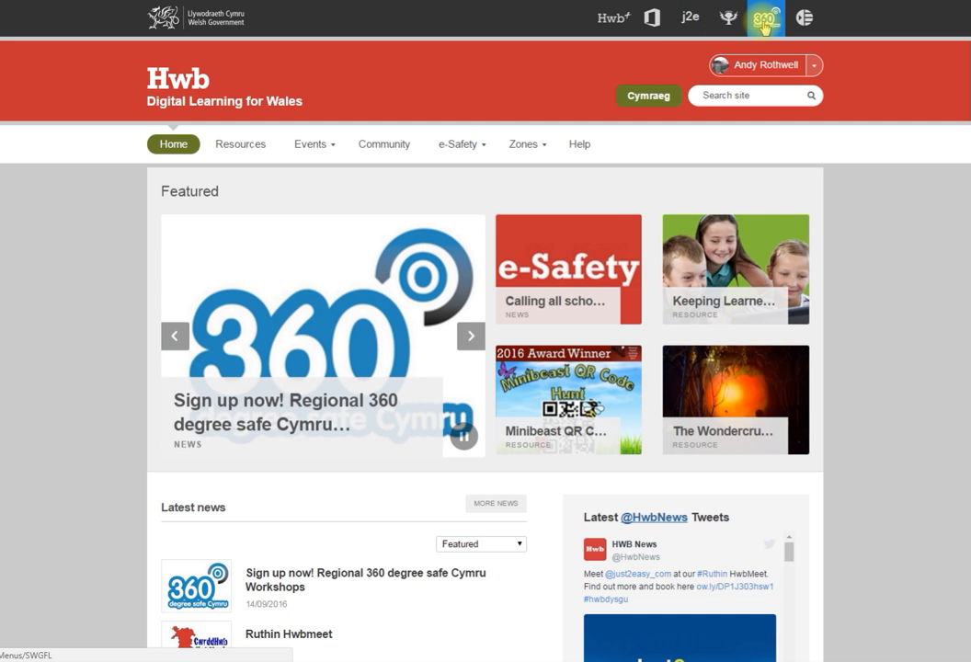
{"action": "mouse_move", "coordinate": [804, 19]}
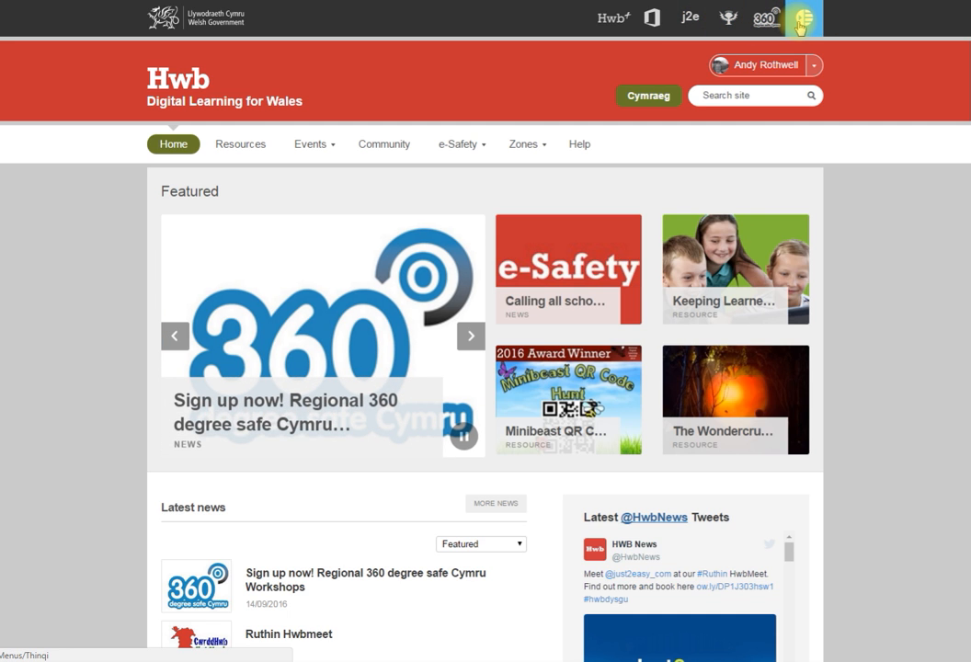
{"action": "left_click", "coordinate": [471, 335]}
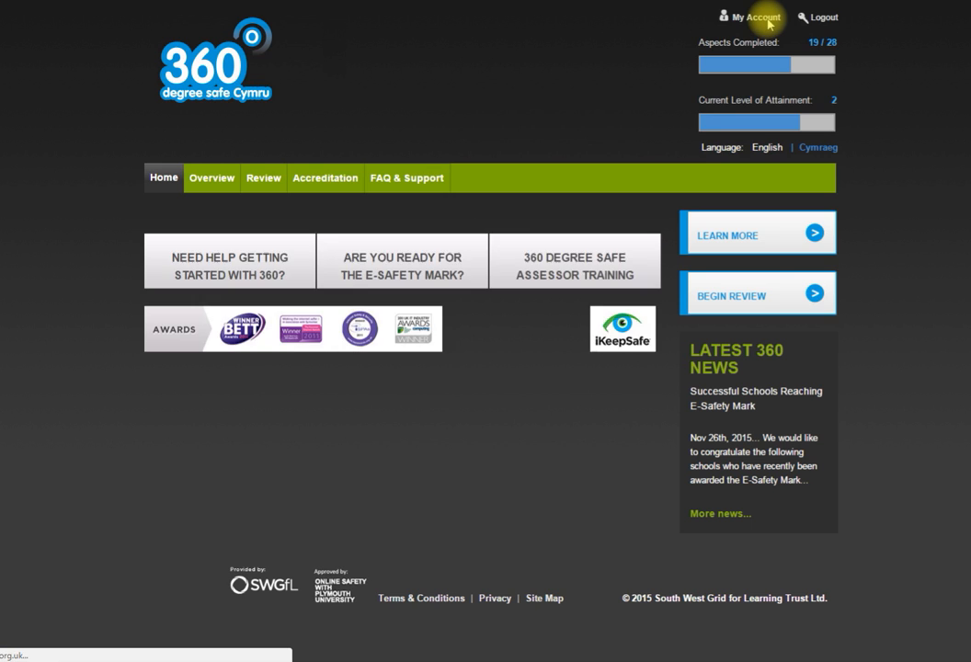
{"action": "left_click", "coordinate": [752, 16]}
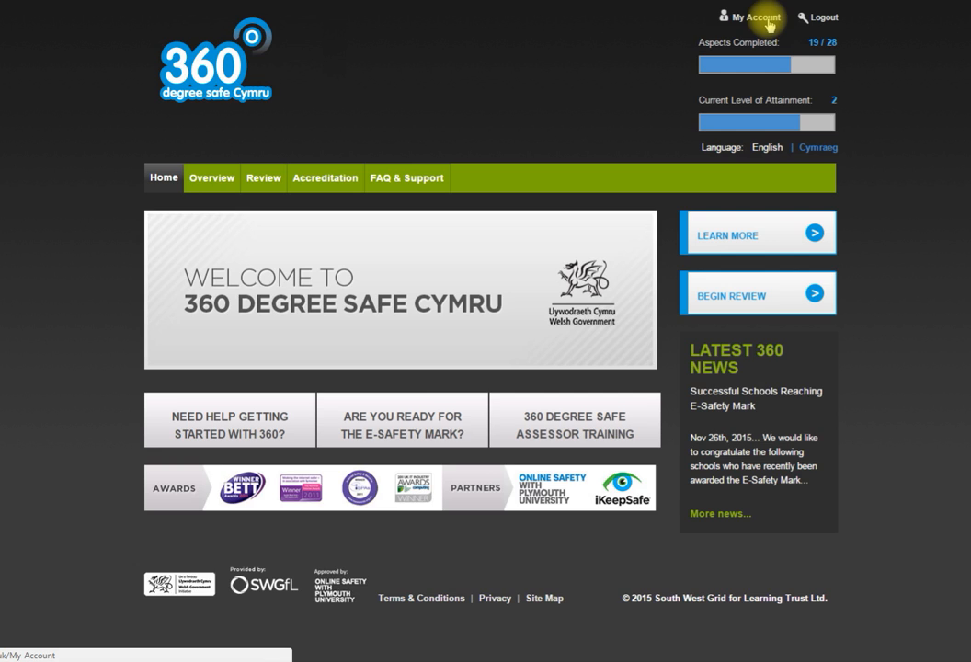
{"action": "mouse_move", "coordinate": [581, 38]}
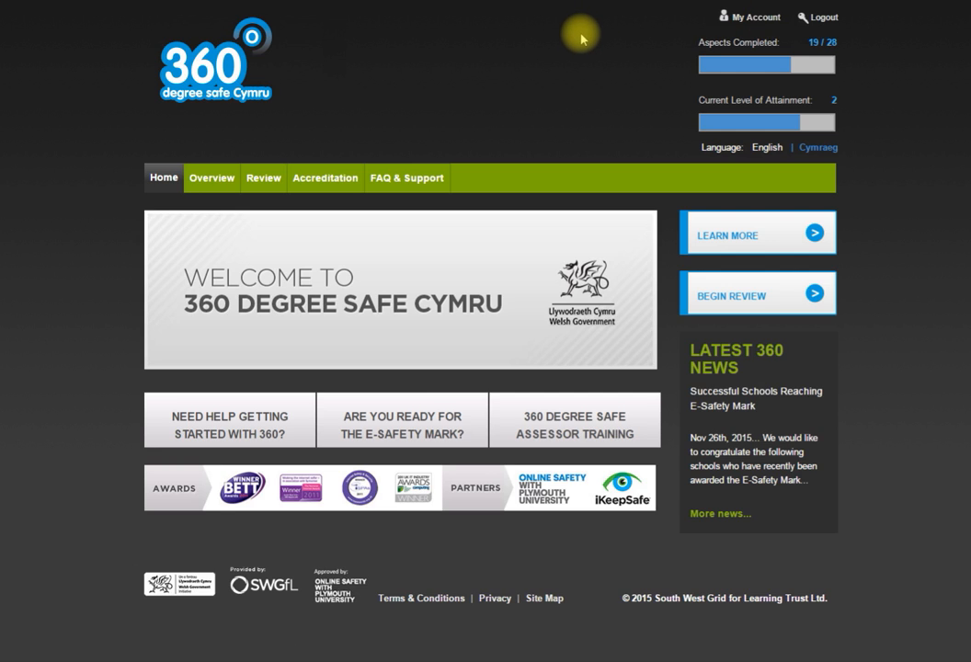
{"action": "mouse_move", "coordinate": [596, 54]}
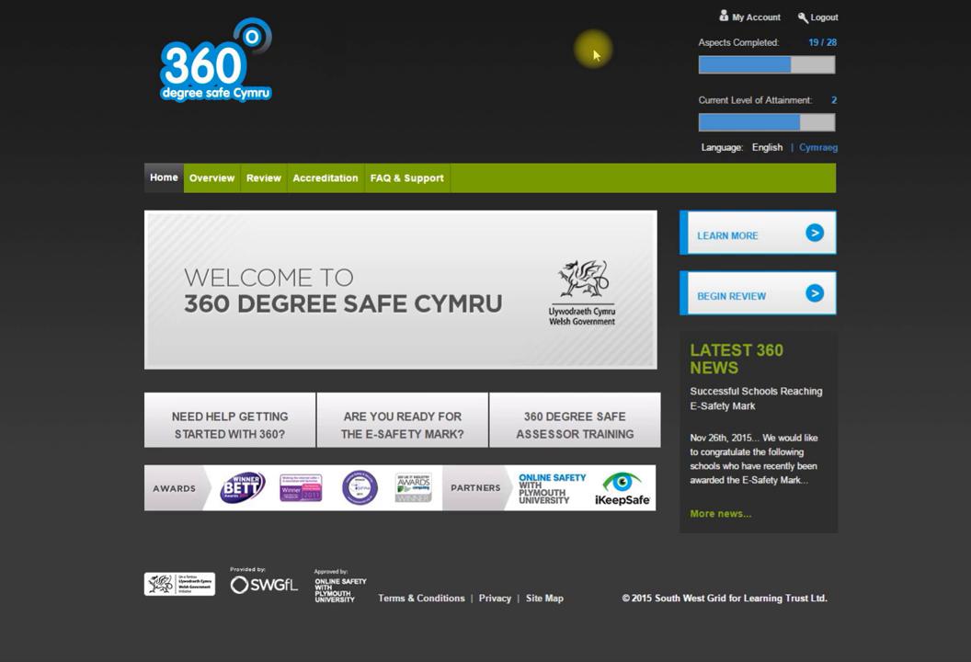
{"action": "mouse_move", "coordinate": [706, 22]}
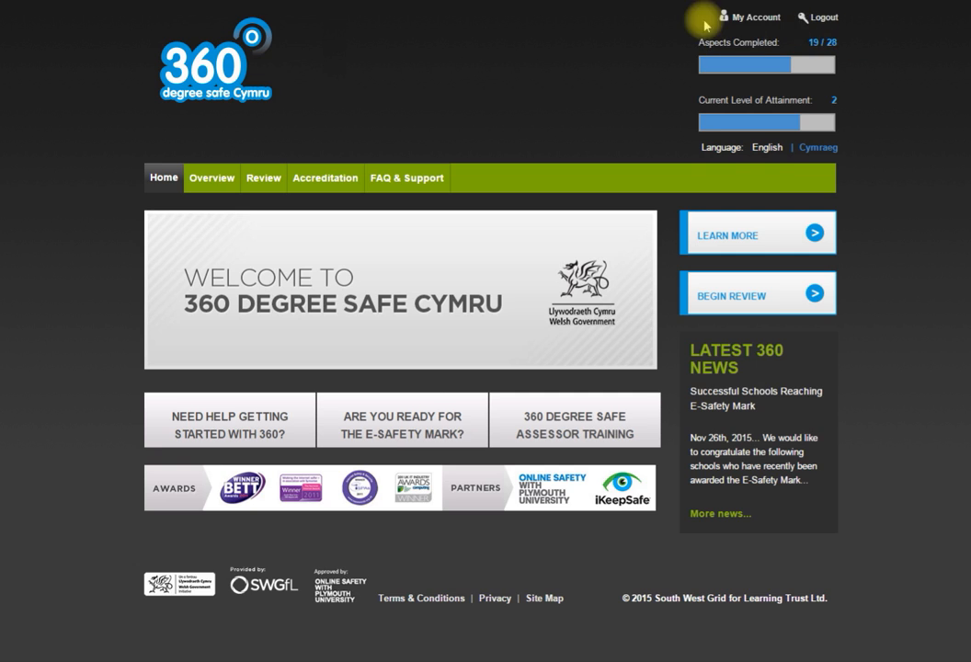
{"action": "mouse_move", "coordinate": [703, 7]}
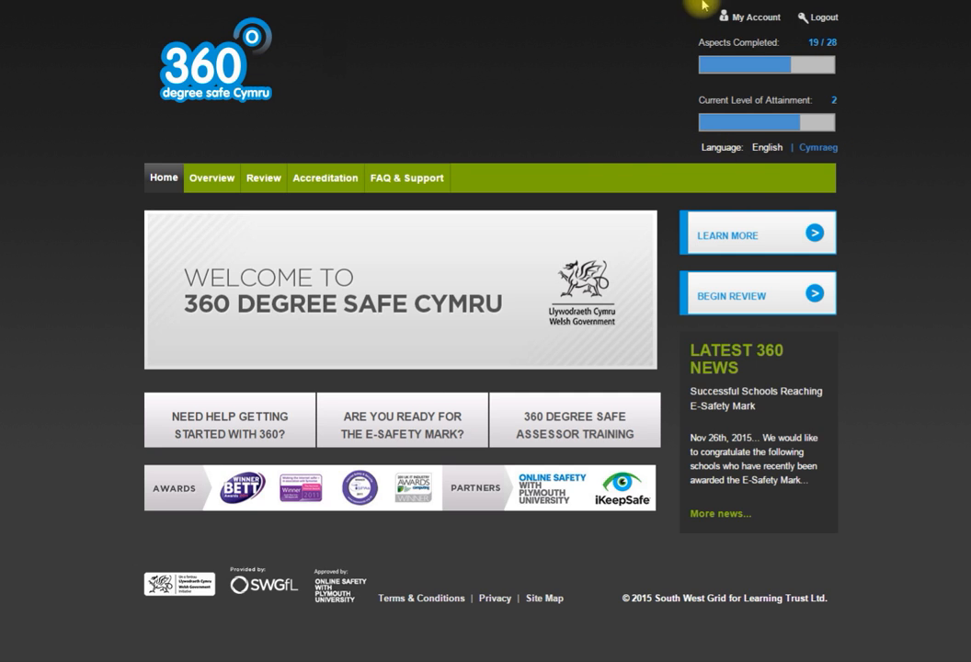
{"action": "mouse_move", "coordinate": [826, 54]}
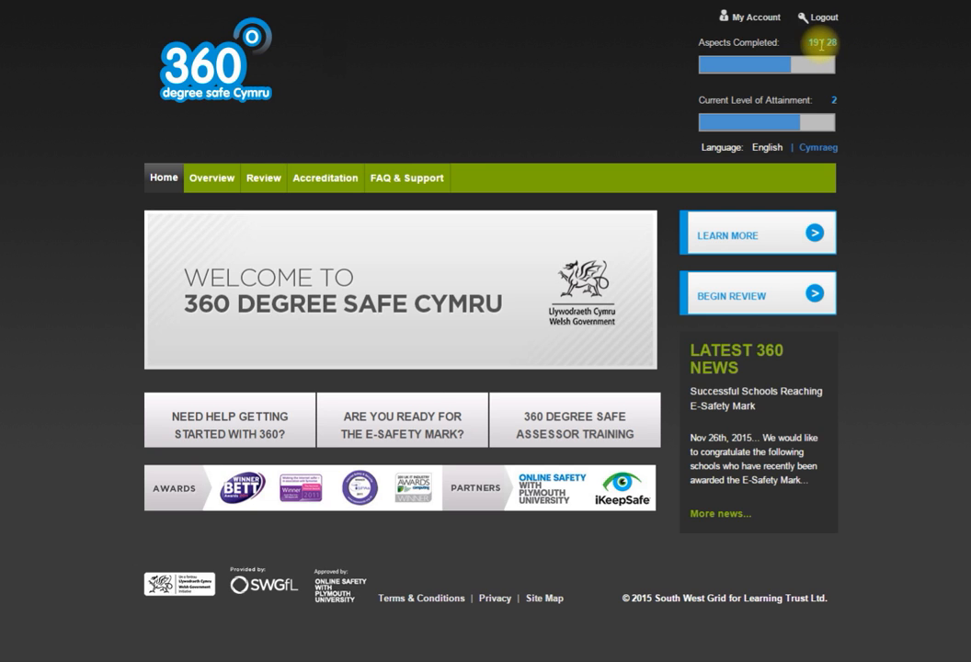
{"action": "mouse_move", "coordinate": [791, 46]}
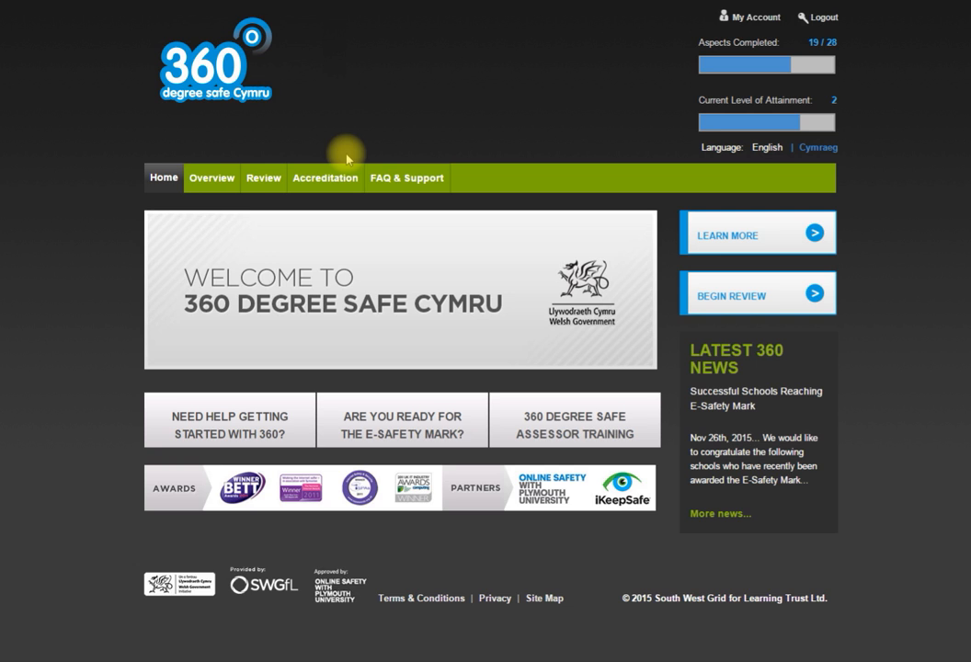
{"action": "left_click", "coordinate": [324, 176]}
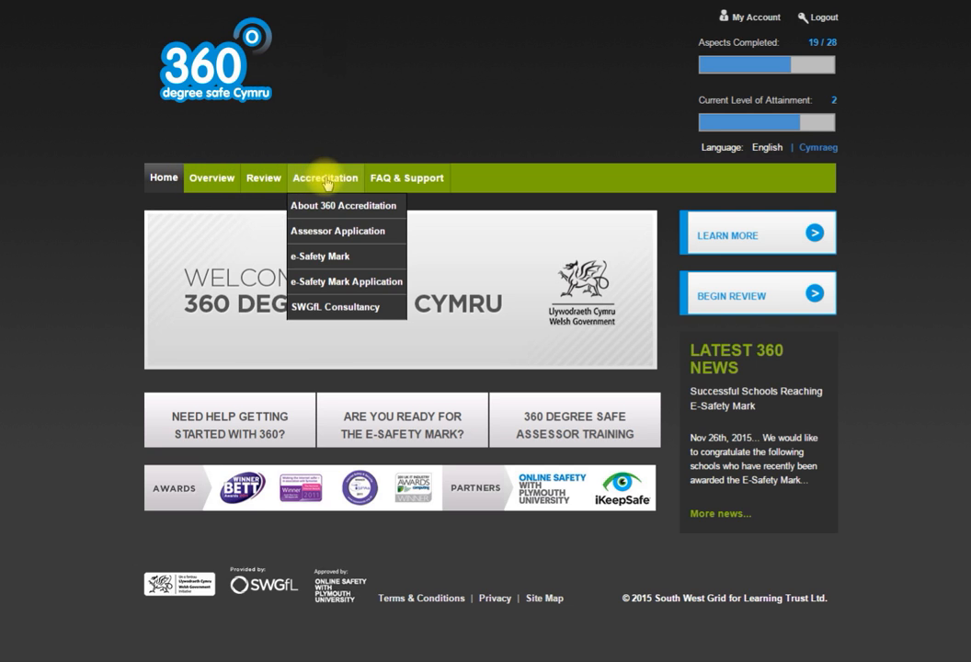
{"action": "mouse_move", "coordinate": [412, 147]}
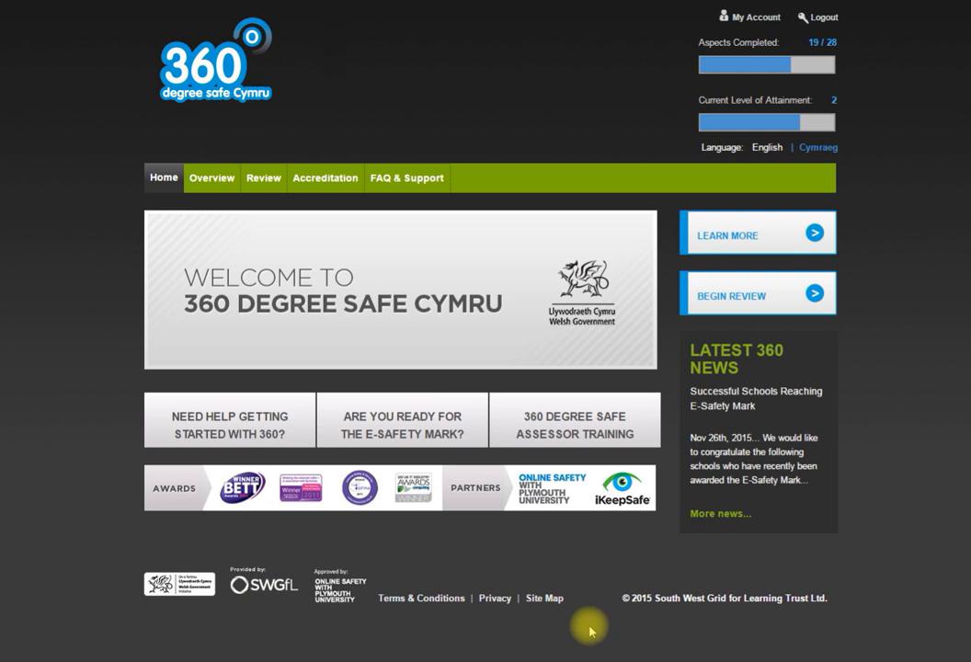
{"action": "mouse_move", "coordinate": [793, 585]}
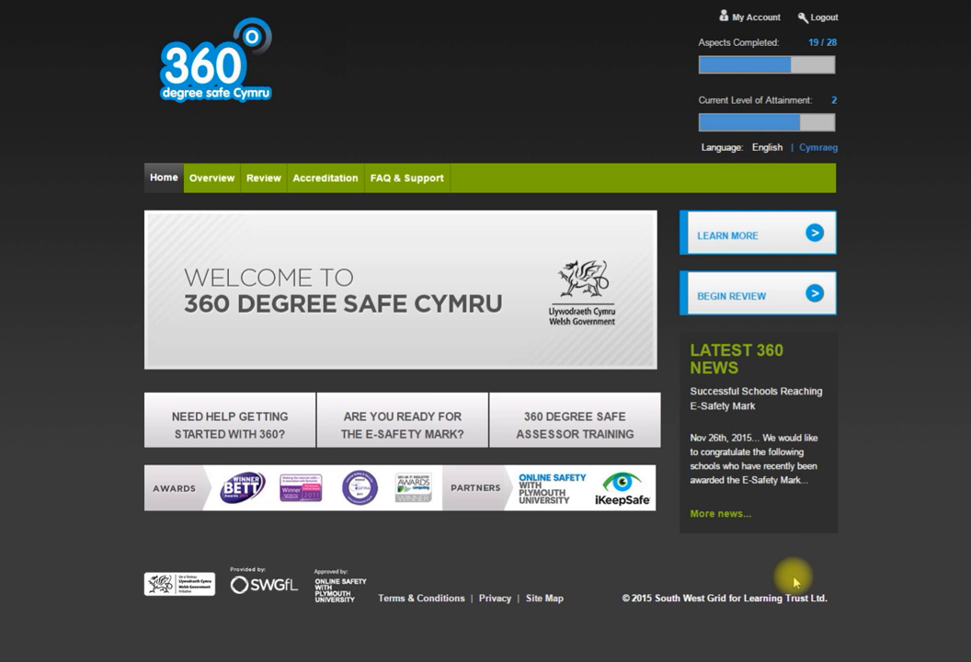
{"action": "mouse_move", "coordinate": [725, 545]}
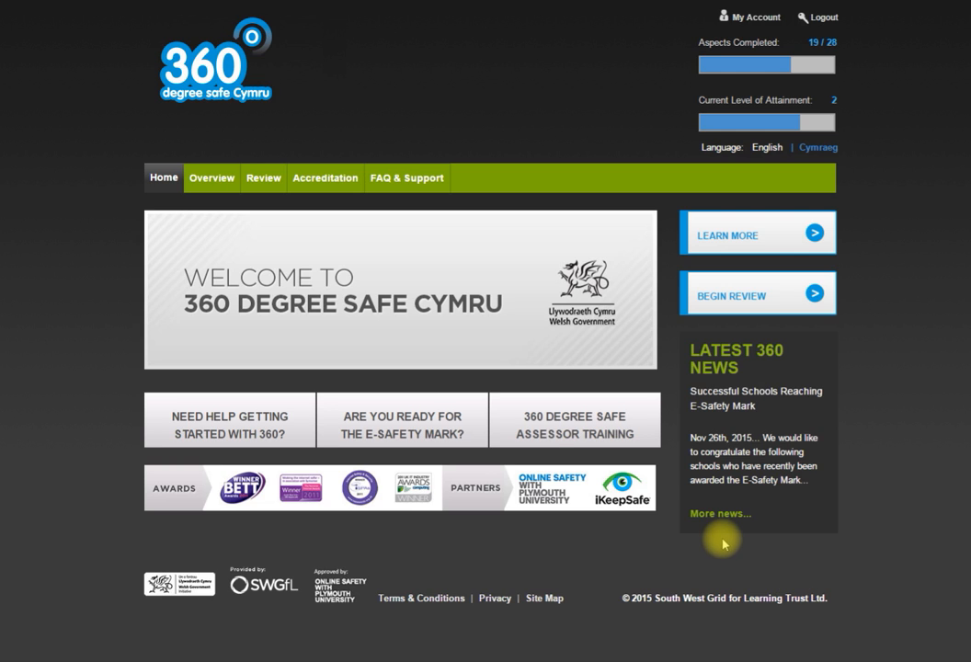
{"action": "mouse_move", "coordinate": [183, 222]}
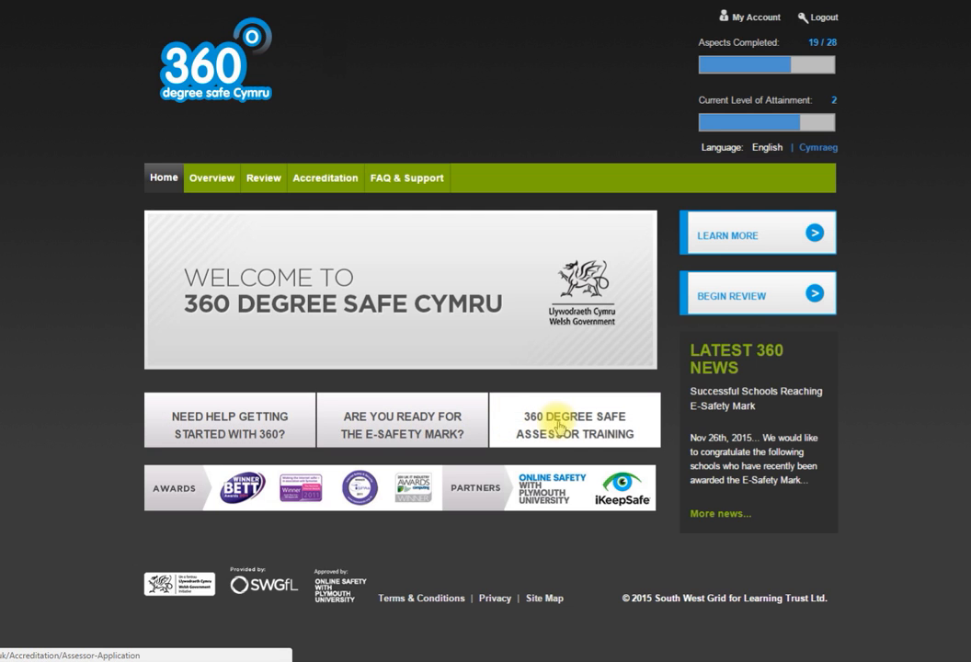
Step: Return to the 360 degree safe Cymru welcome page showing the latest 360 news
{"action": "left_click", "coordinate": [212, 177]}
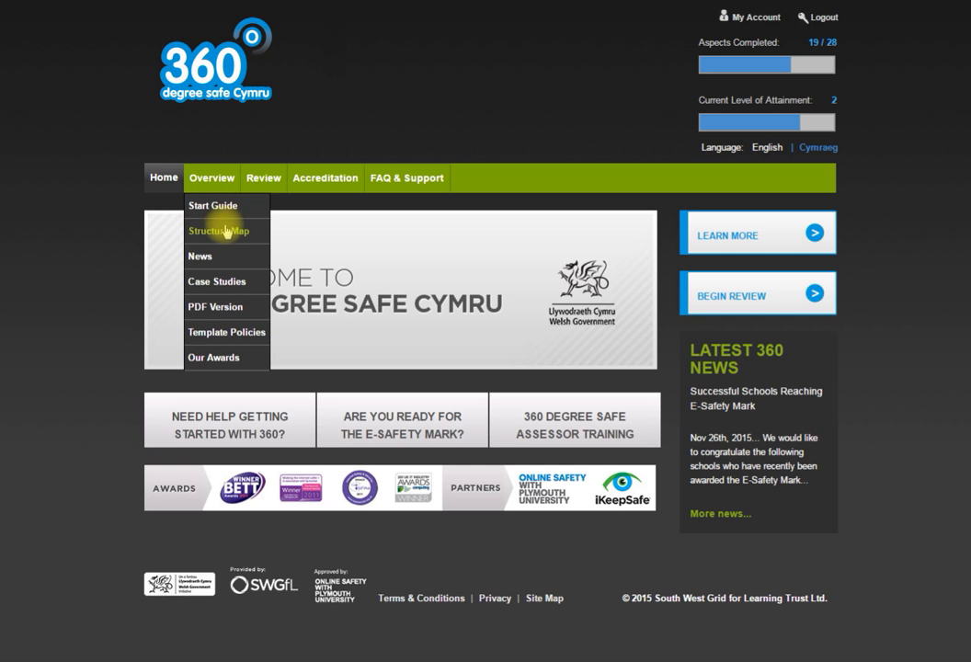
{"action": "mouse_move", "coordinate": [217, 282]}
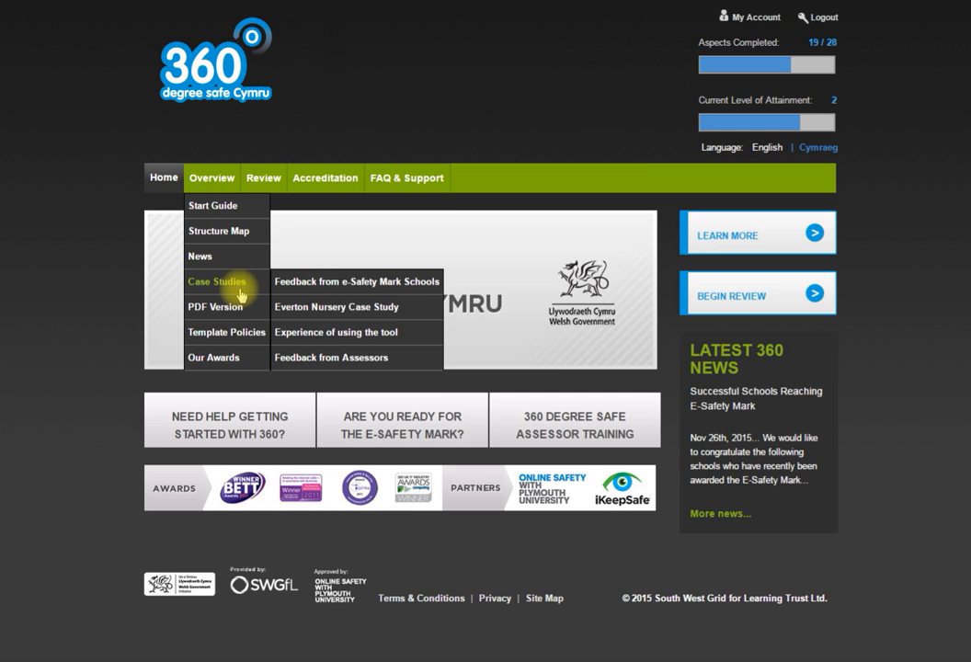
{"action": "mouse_move", "coordinate": [227, 331]}
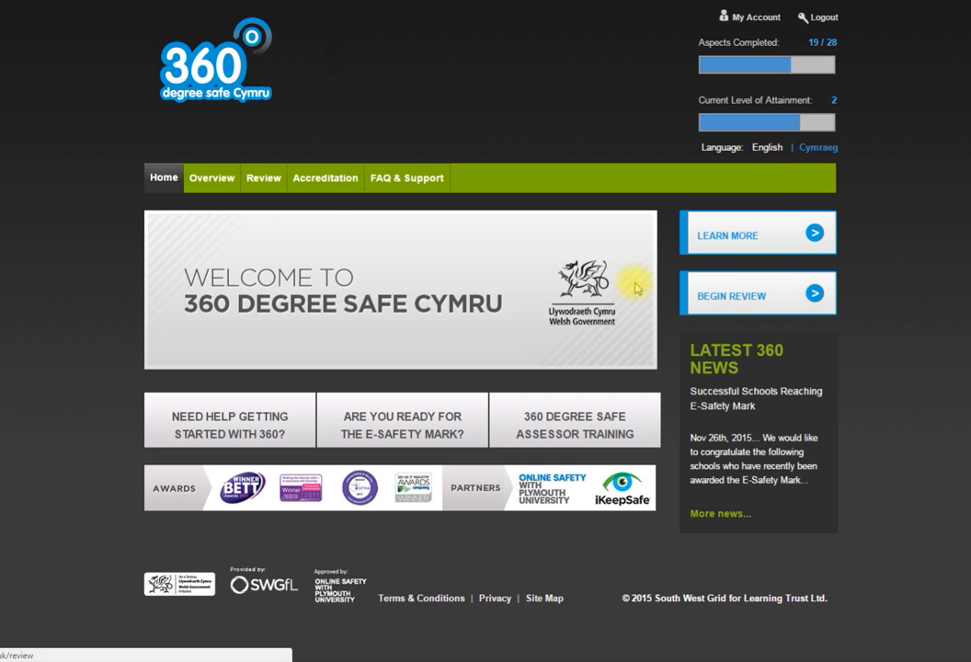
{"action": "left_click", "coordinate": [263, 176]}
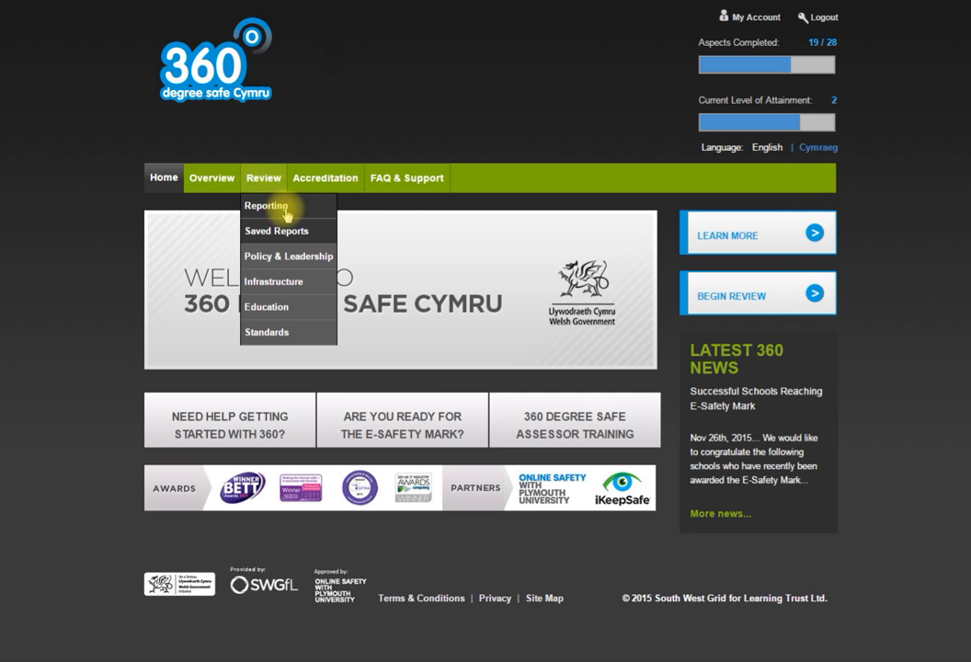
{"action": "mouse_move", "coordinate": [276, 232]}
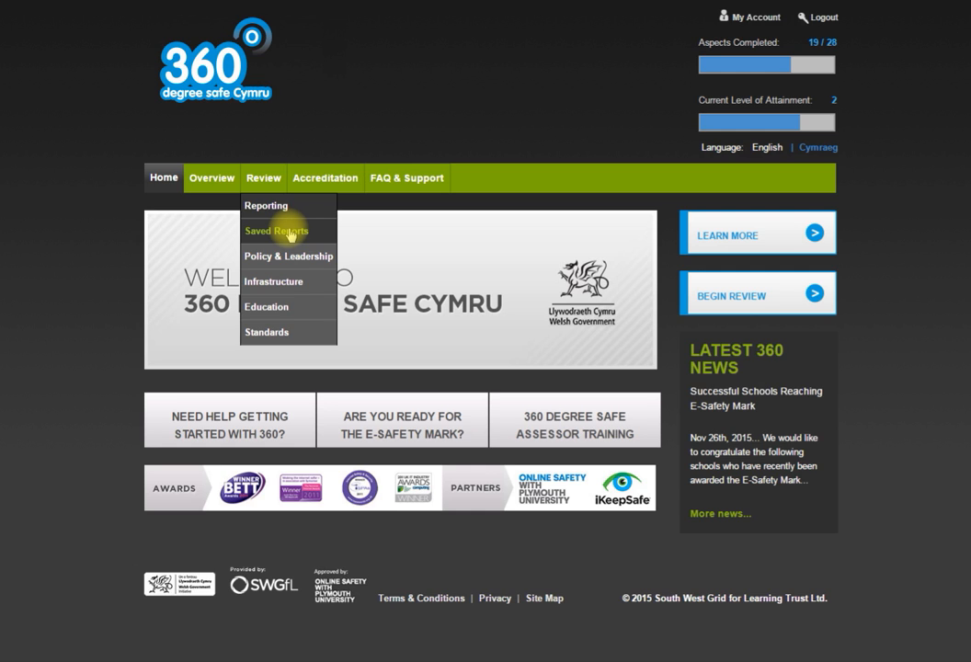
{"action": "mouse_move", "coordinate": [287, 256]}
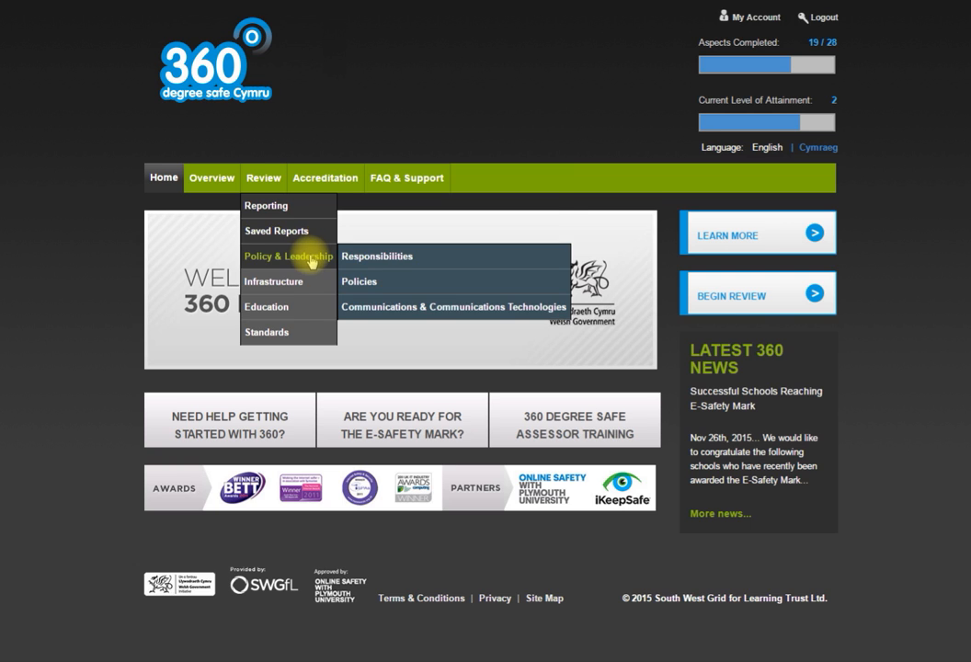
{"action": "mouse_move", "coordinate": [265, 305]}
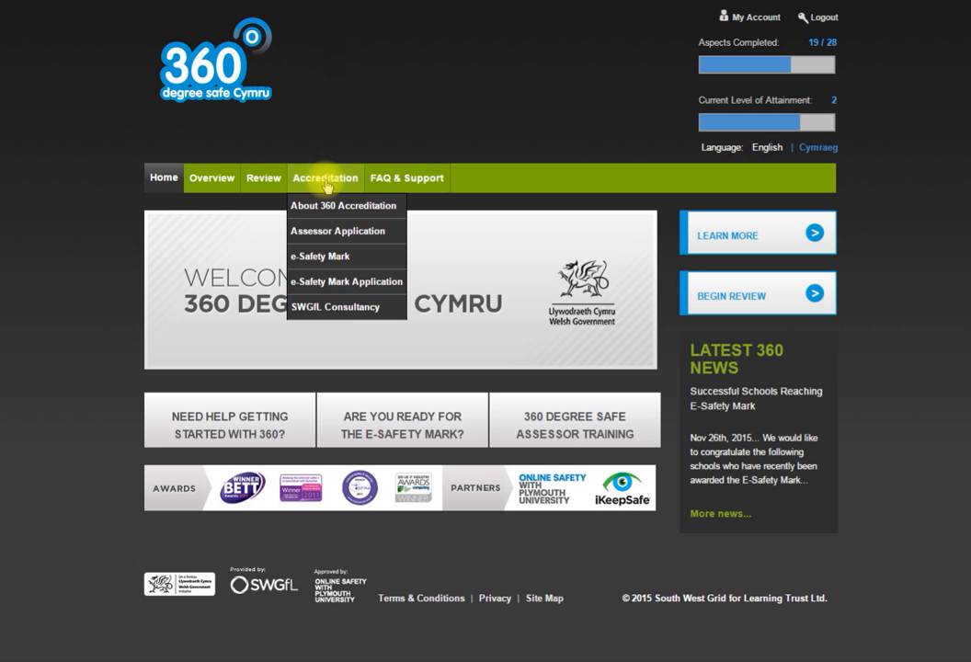
Step: Read the Accreditation page's Certificate of Commitment, Certificate of Progress and e-Safety Mark descriptions
{"action": "left_click", "coordinate": [344, 207]}
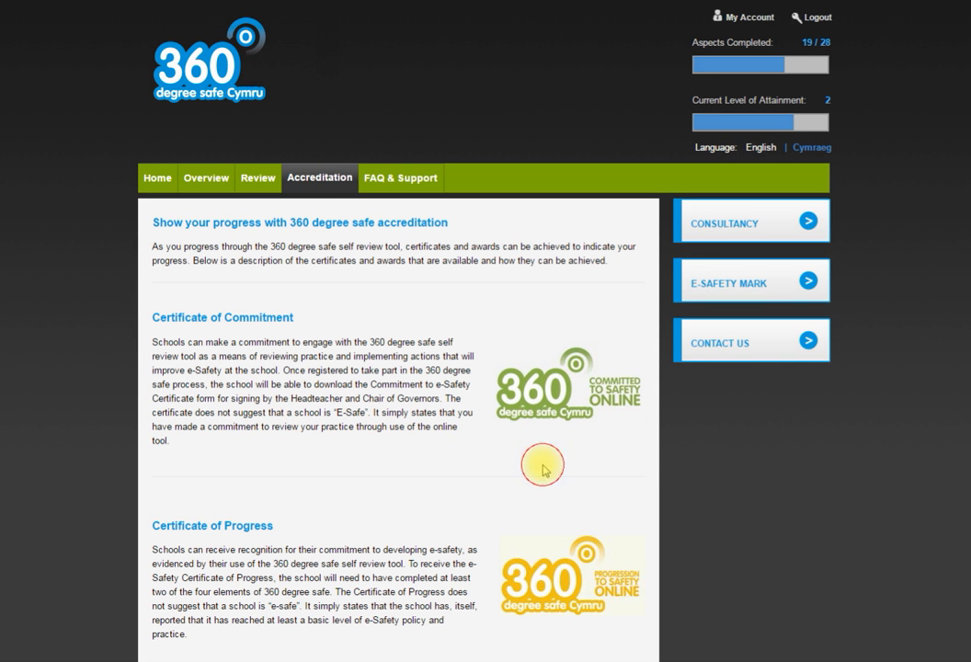
{"action": "scroll", "scroll_direction": "down", "scroll_amount": 3}
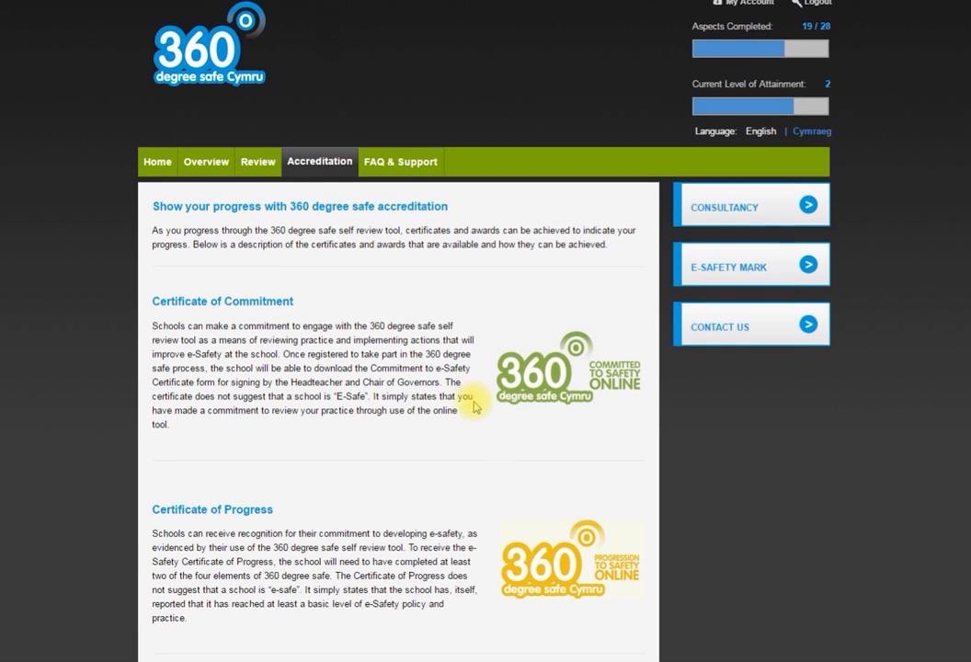
{"action": "scroll", "scroll_direction": "down", "scroll_amount": 3}
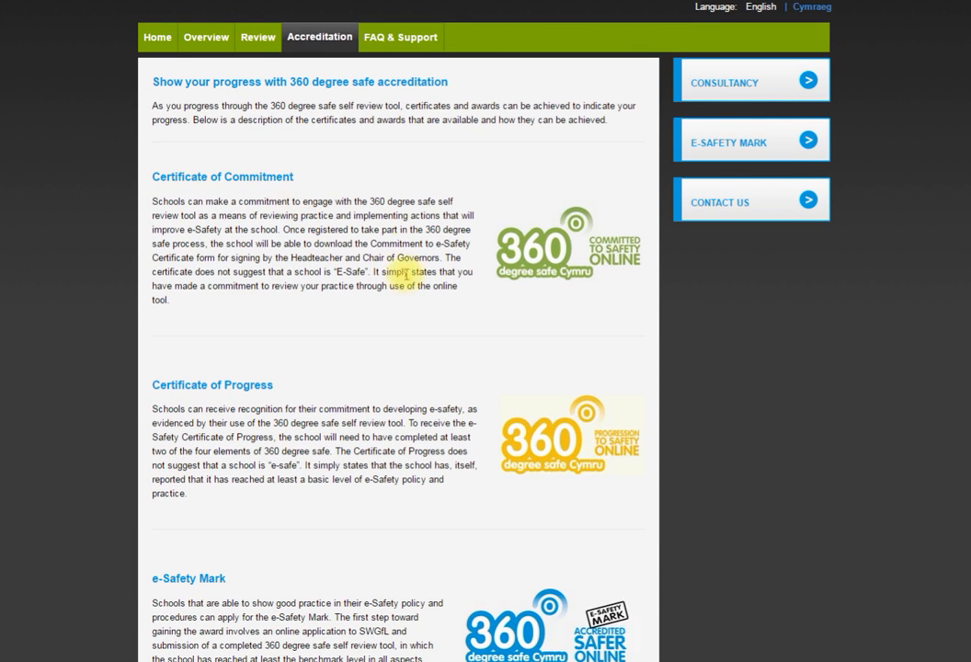
{"action": "scroll", "scroll_direction": "down", "scroll_amount": 3}
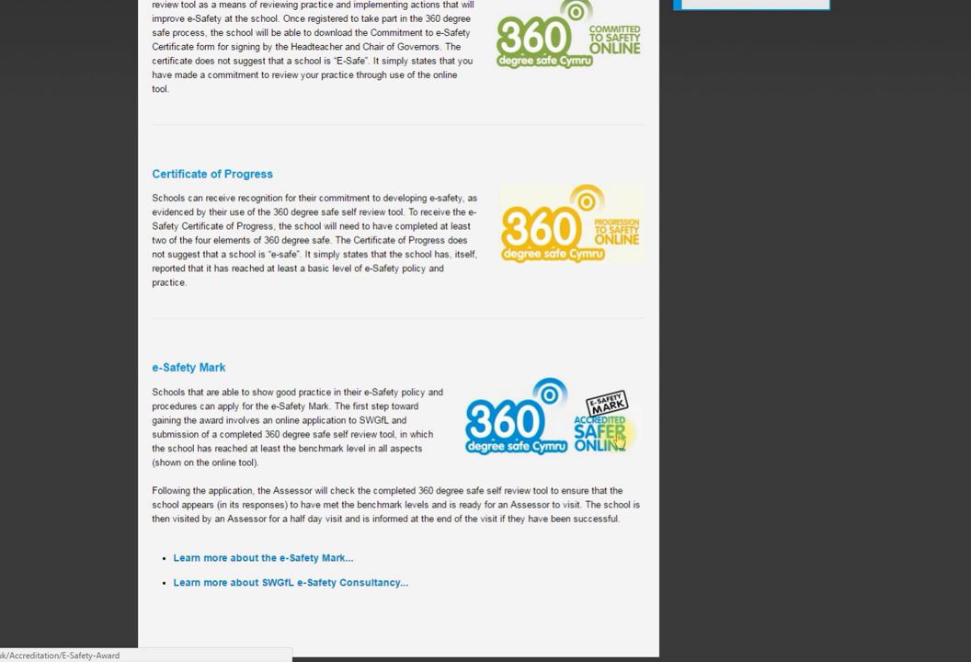
{"action": "mouse_move", "coordinate": [449, 456]}
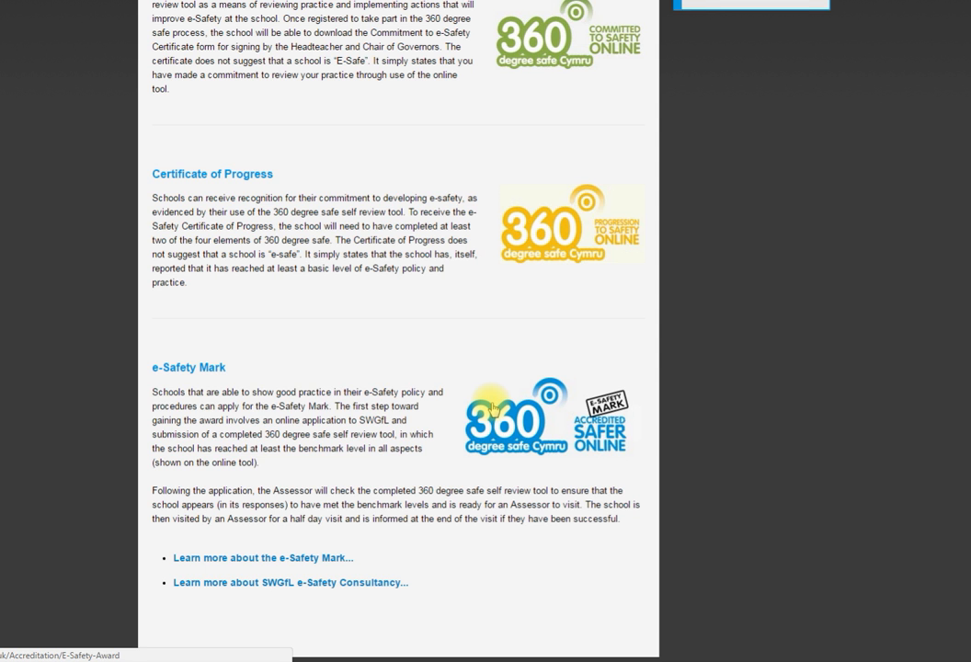
{"action": "scroll", "scroll_direction": "up", "scroll_amount": 3}
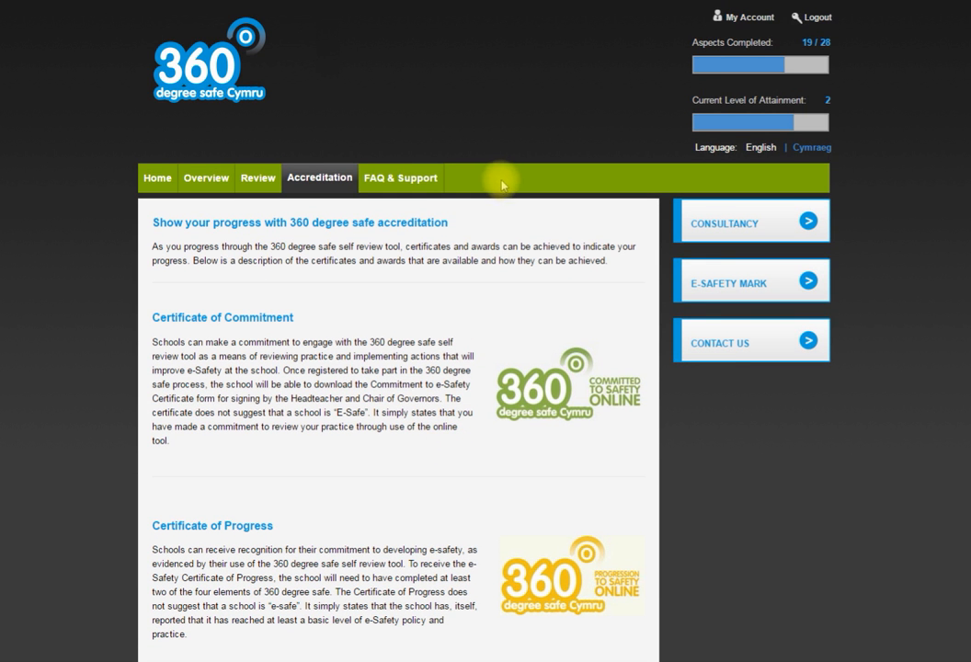
Step: View the FAQ & Support page with its General FAQs to Further Support sections
{"action": "left_click", "coordinate": [401, 177]}
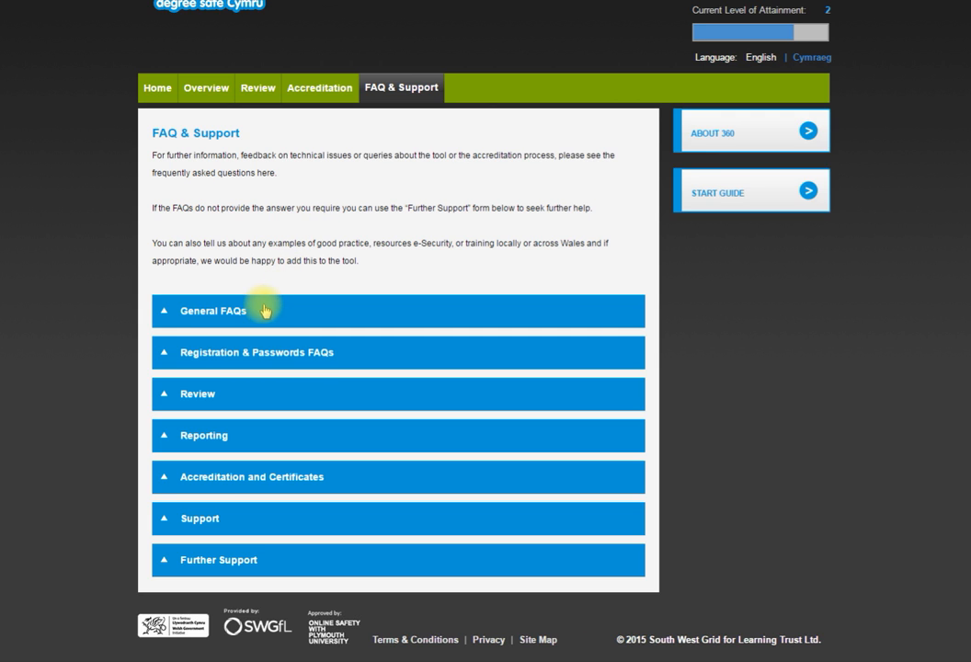
{"action": "mouse_move", "coordinate": [230, 504]}
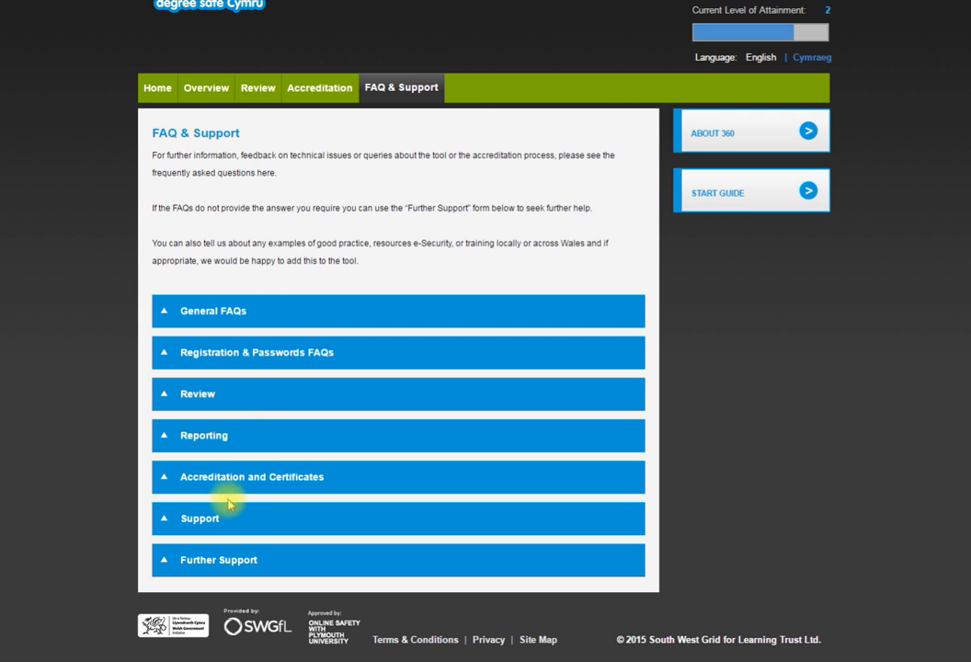
{"action": "mouse_move", "coordinate": [247, 484]}
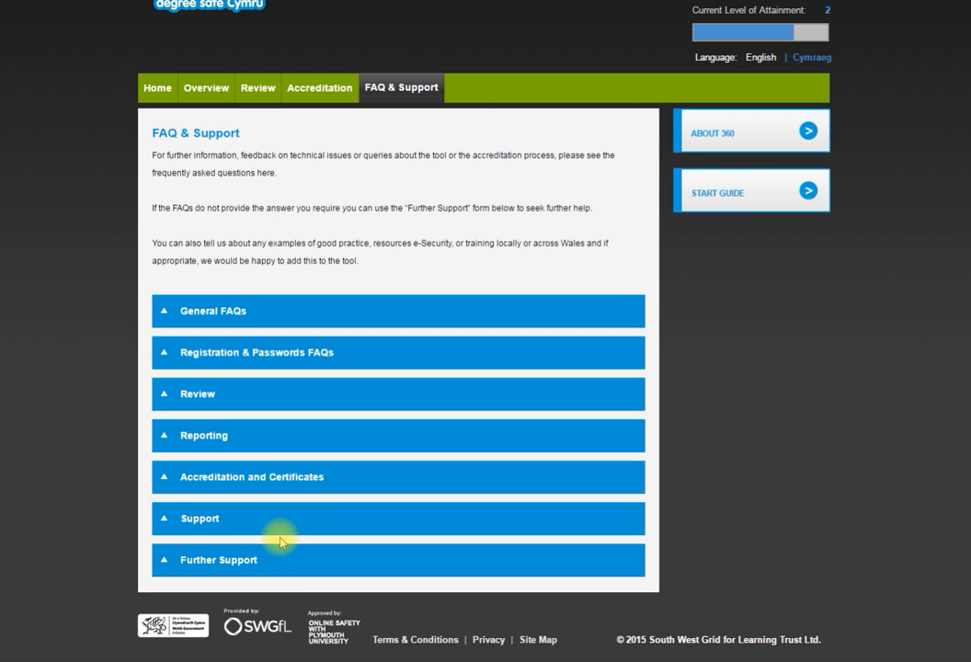
{"action": "mouse_move", "coordinate": [261, 566]}
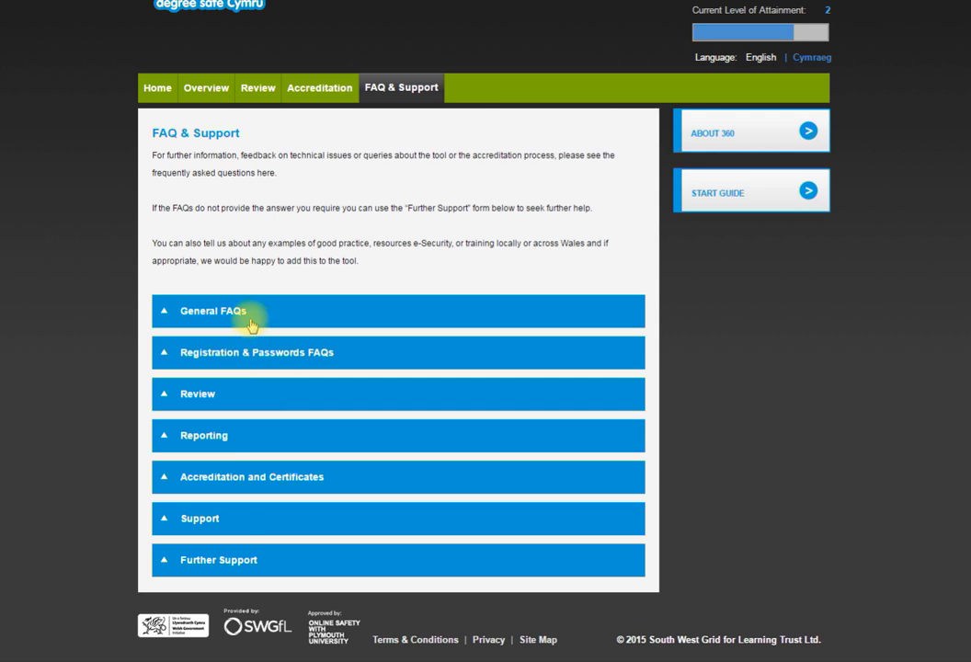
{"action": "mouse_move", "coordinate": [743, 228]}
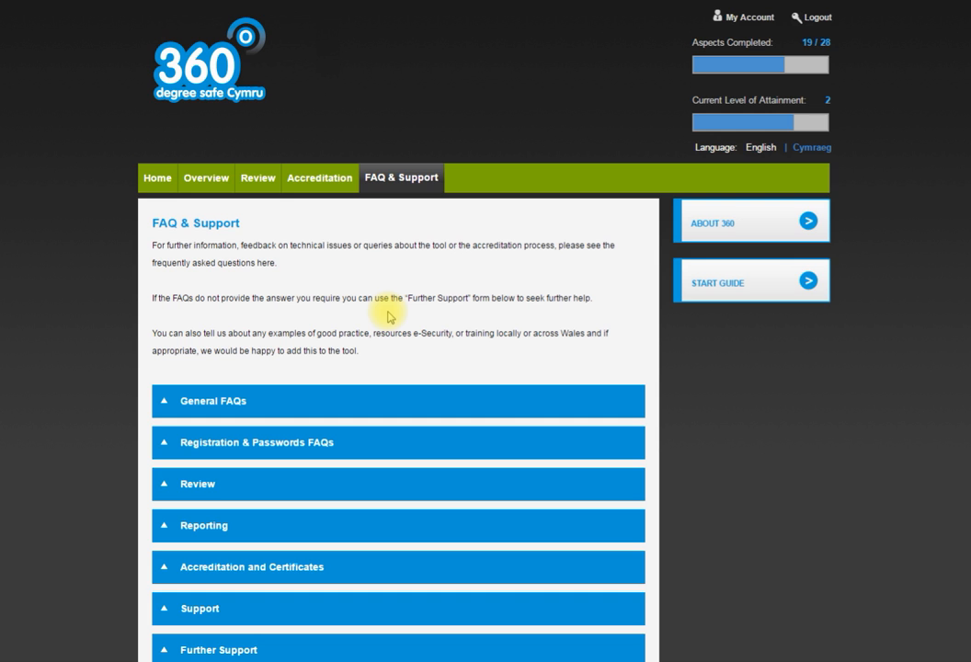
{"action": "mouse_move", "coordinate": [335, 279]}
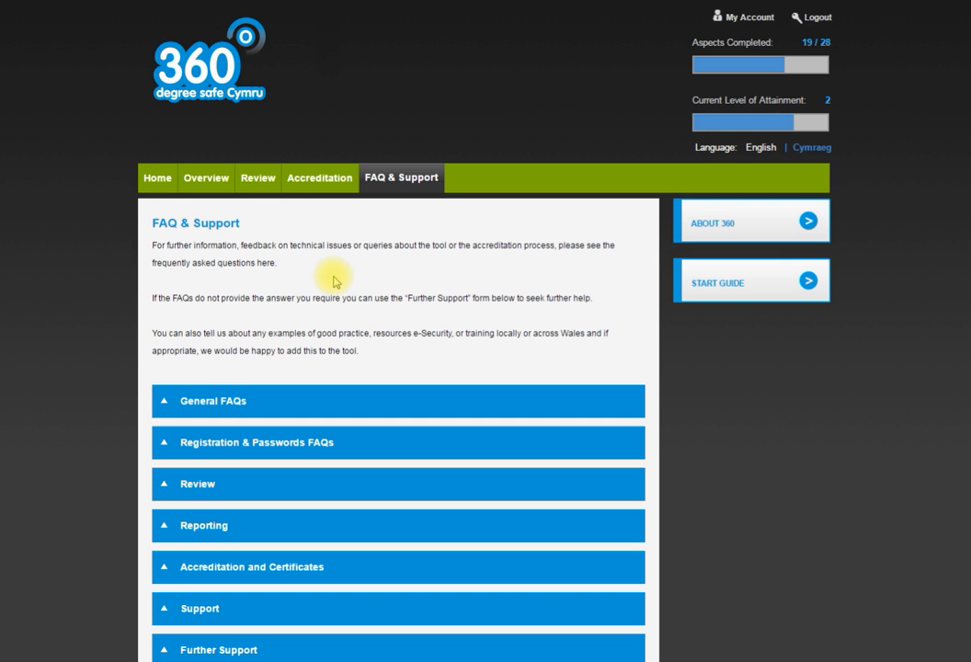
Step: Begin the review from the welcome page to see attainment for the four elements
{"action": "left_click", "coordinate": [158, 177]}
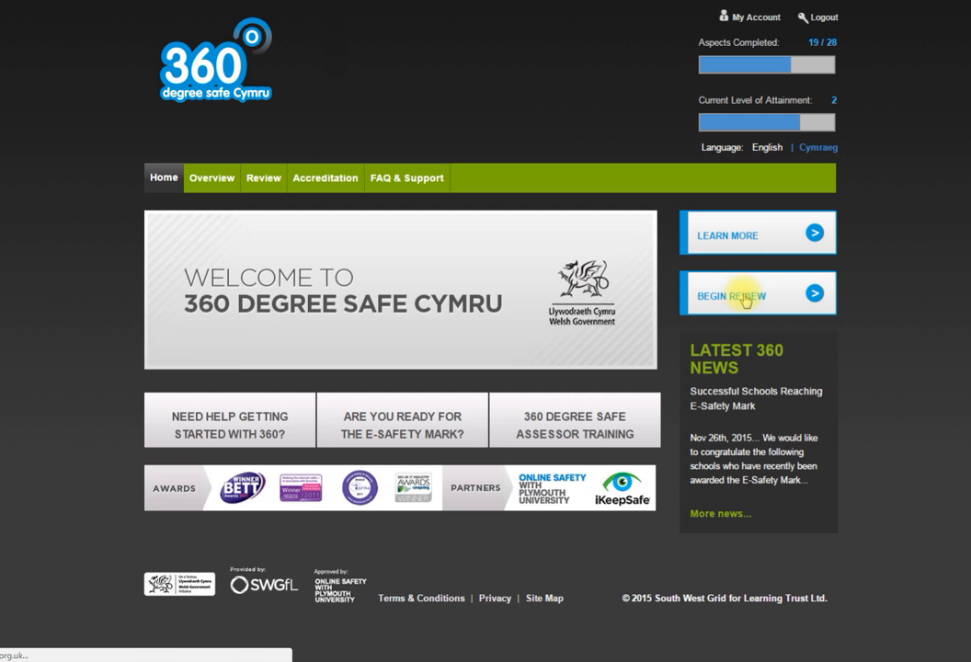
{"action": "left_click", "coordinate": [732, 293]}
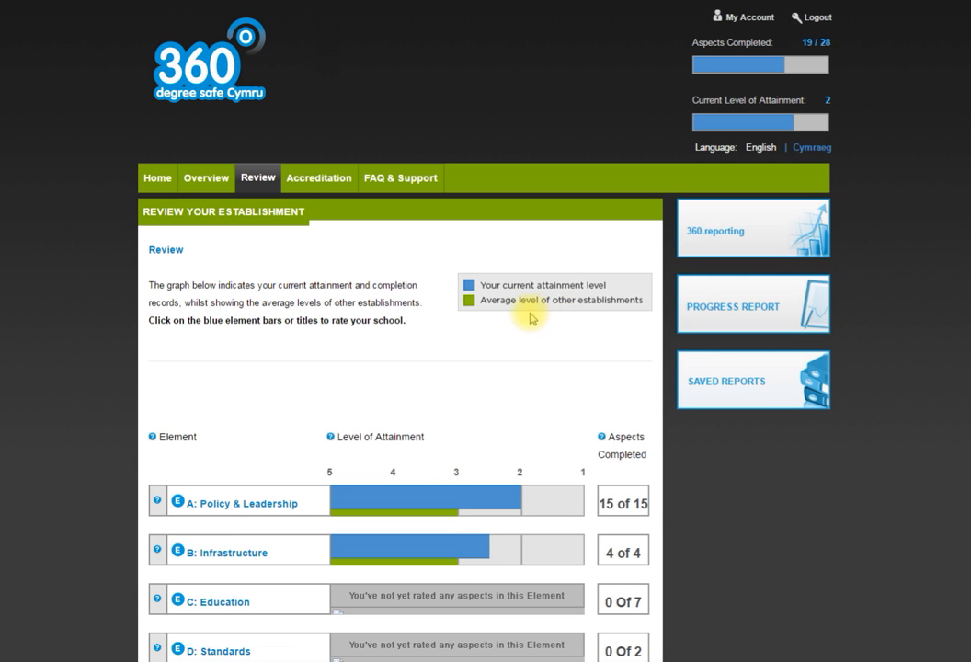
{"action": "scroll", "scroll_direction": "down", "scroll_amount": 3}
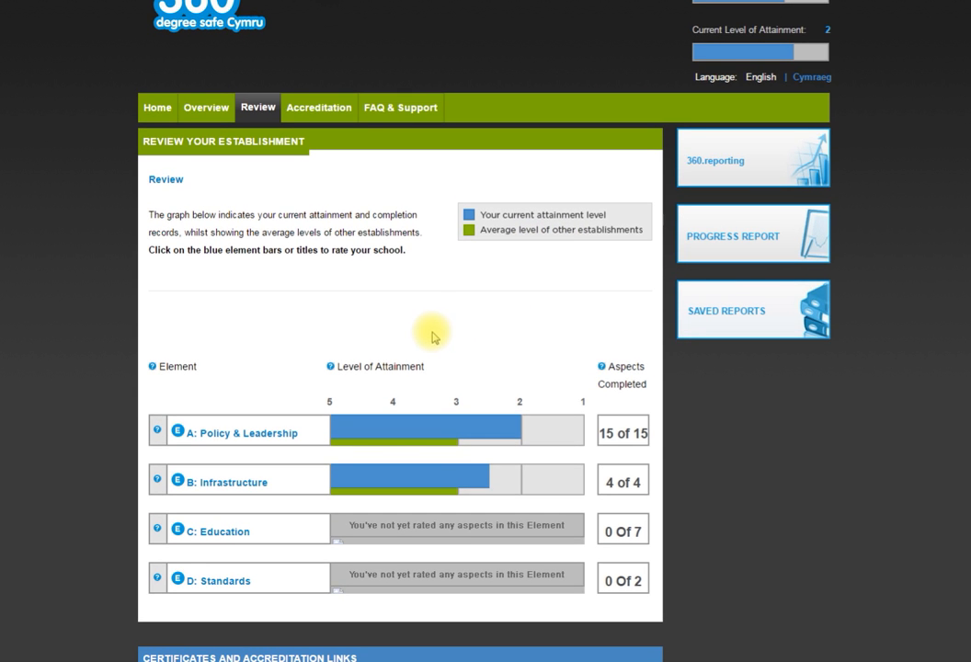
{"action": "mouse_move", "coordinate": [408, 370]}
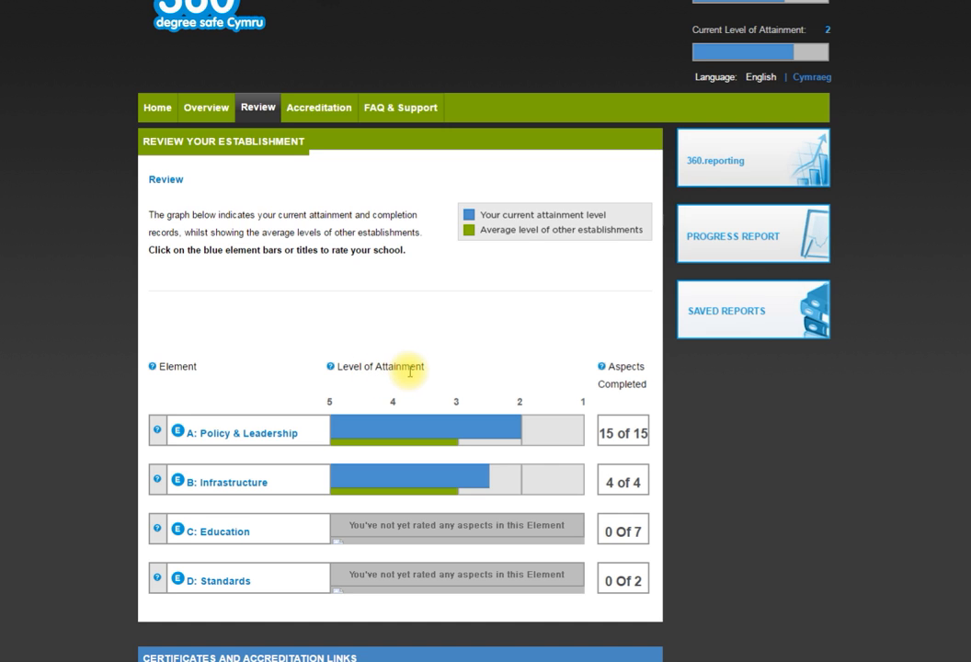
{"action": "mouse_move", "coordinate": [644, 379]}
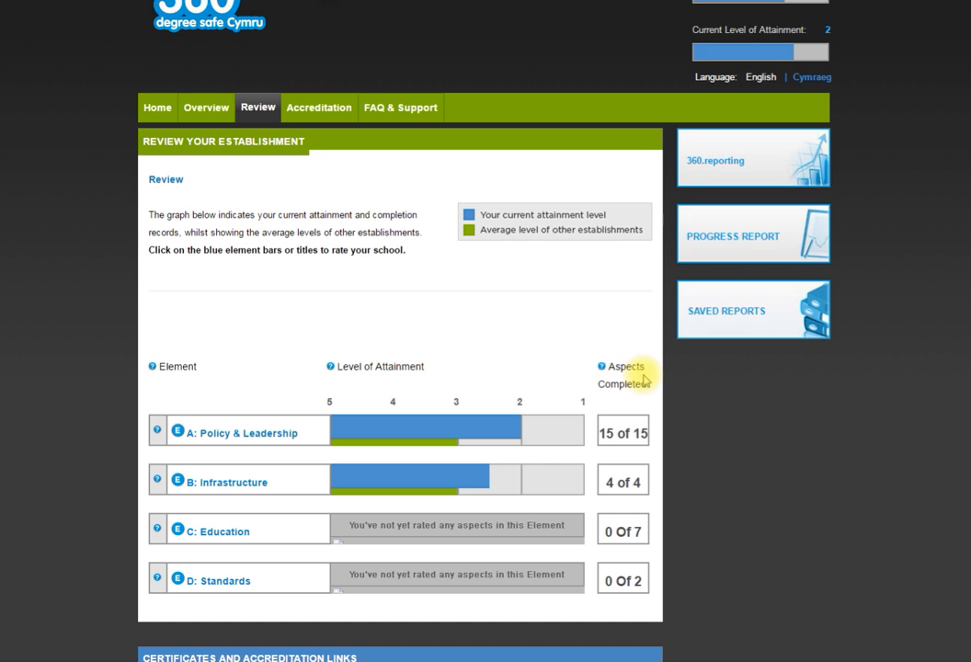
{"action": "mouse_move", "coordinate": [209, 409]}
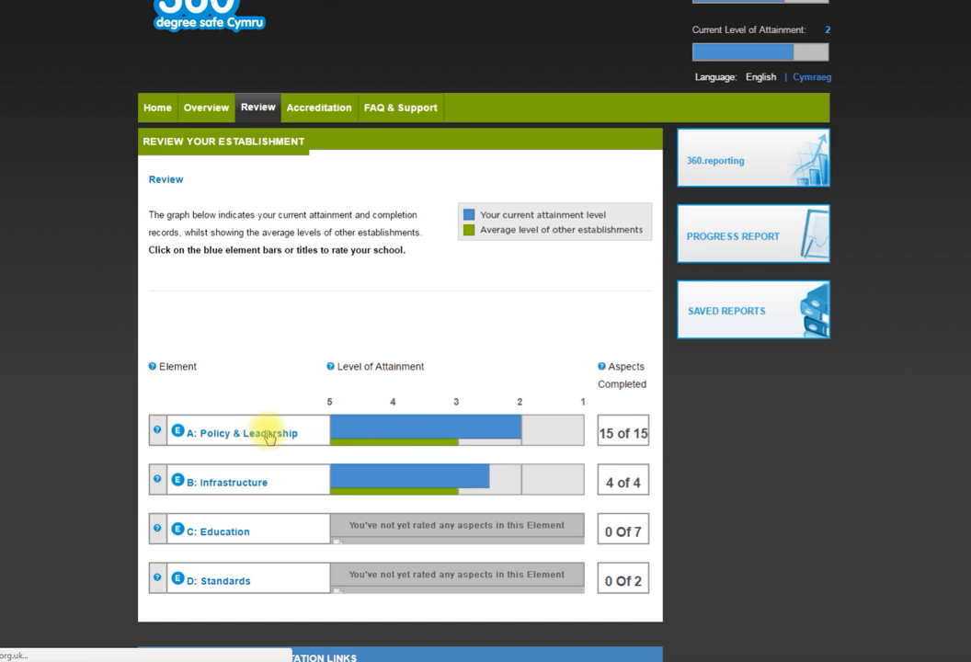
{"action": "left_click", "coordinate": [242, 432]}
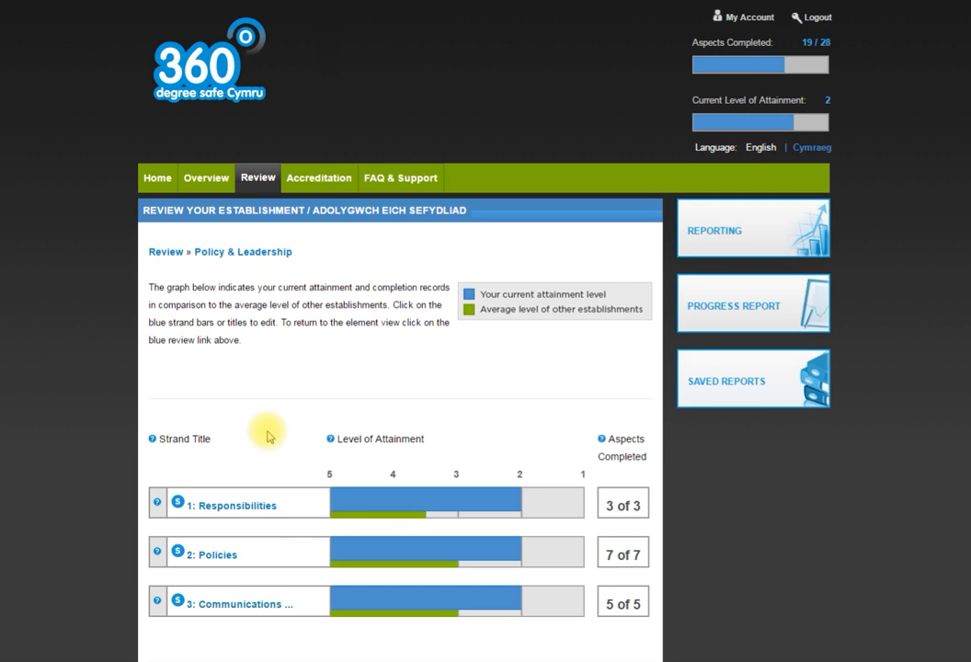
{"action": "scroll", "scroll_direction": "down", "scroll_amount": 3}
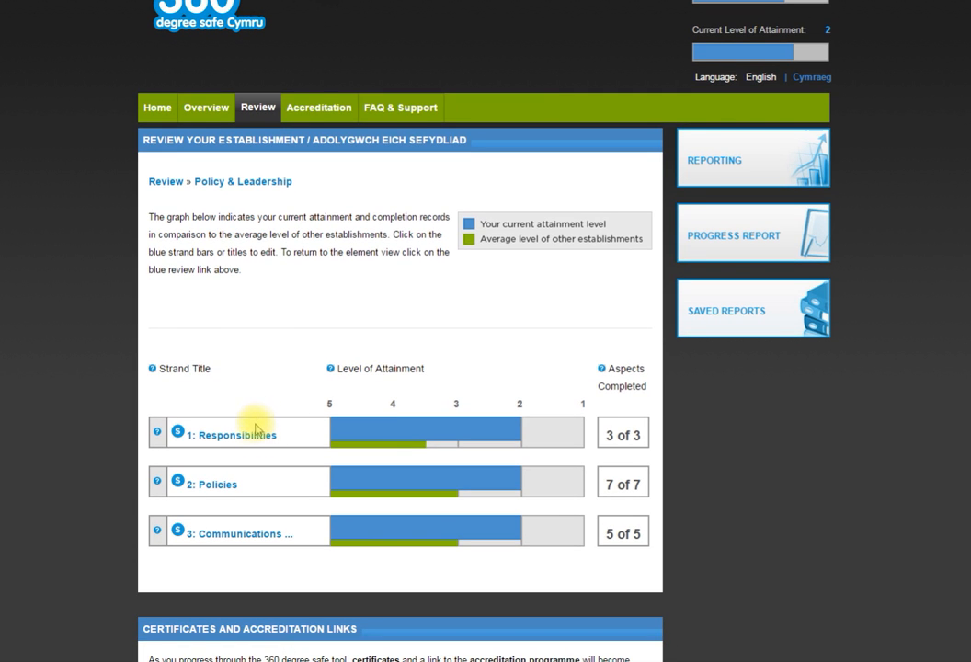
{"action": "mouse_move", "coordinate": [229, 493]}
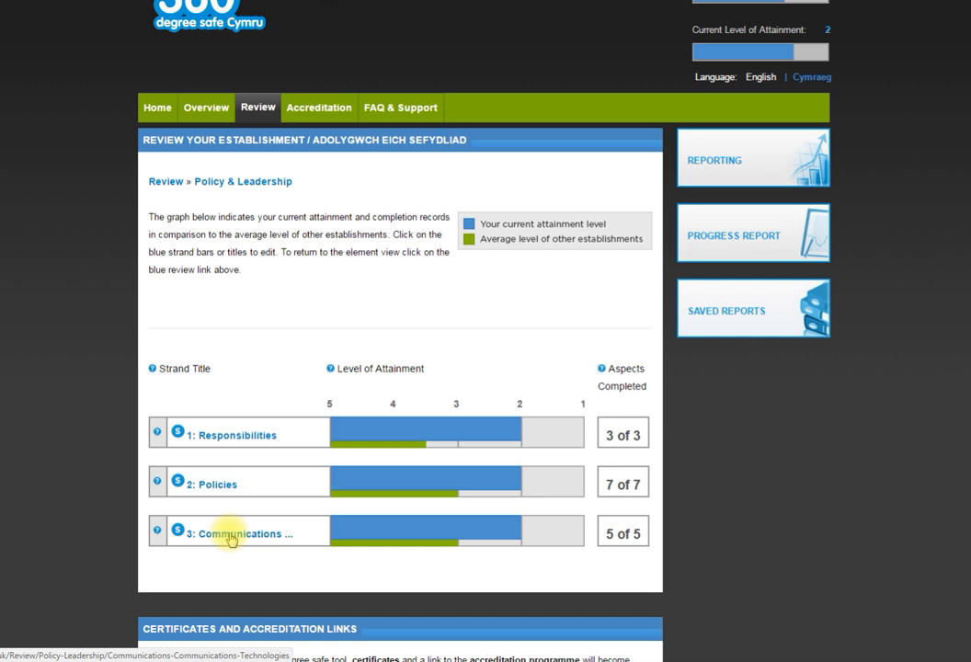
{"action": "mouse_move", "coordinate": [214, 483]}
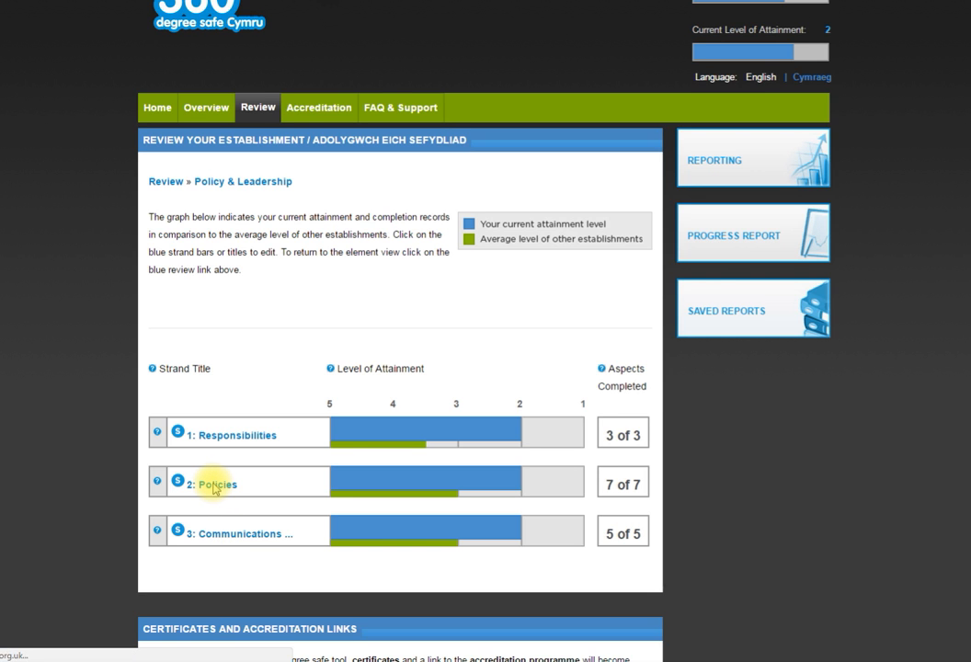
Step: Rate Aspect 1: Policy development in the Policies strand at level 2
{"action": "left_click", "coordinate": [217, 482]}
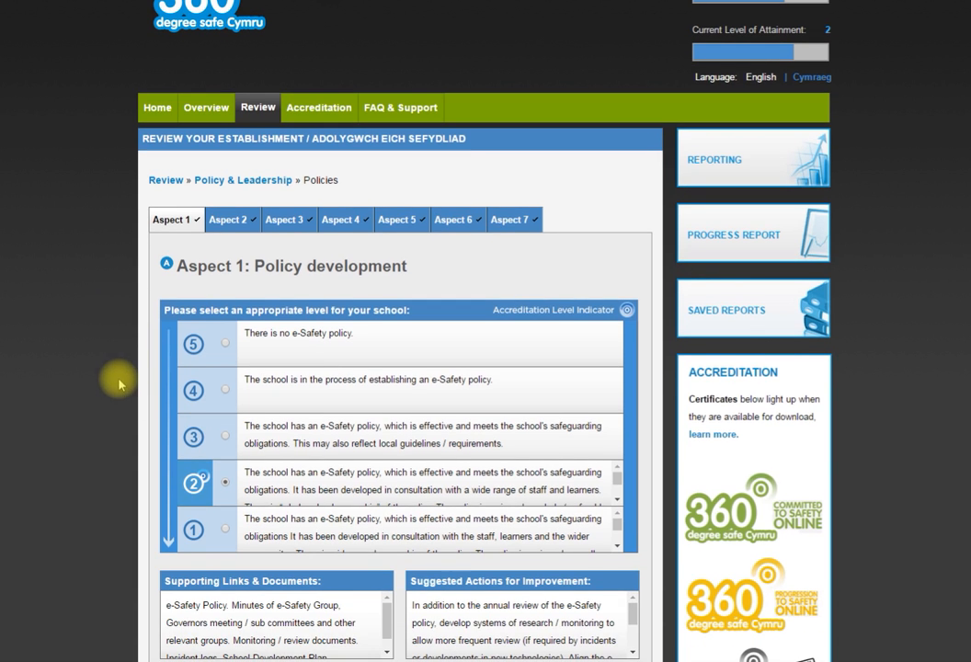
{"action": "mouse_move", "coordinate": [493, 219]}
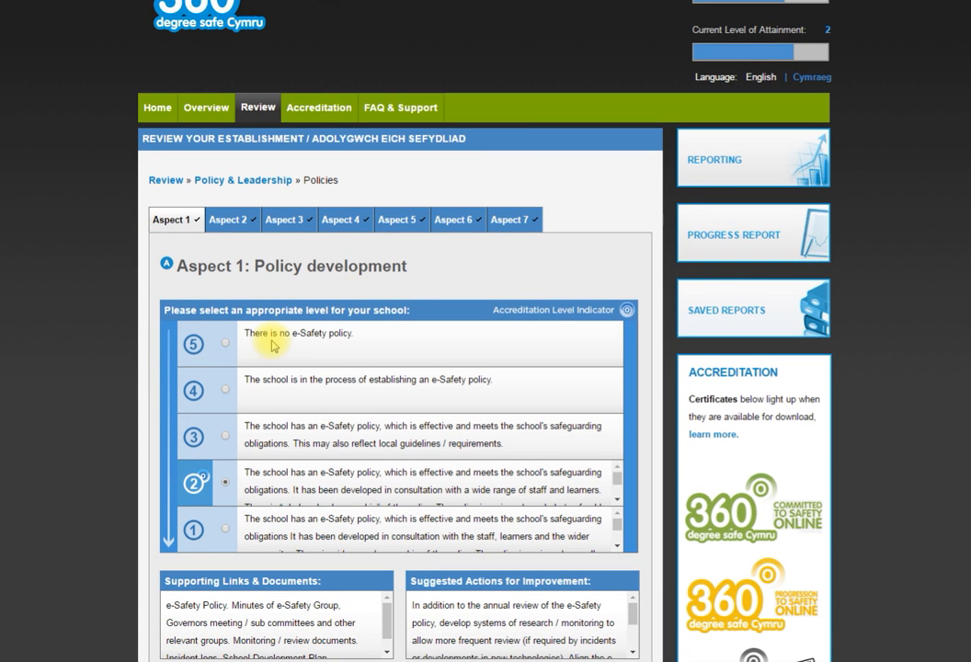
{"action": "mouse_move", "coordinate": [273, 287]}
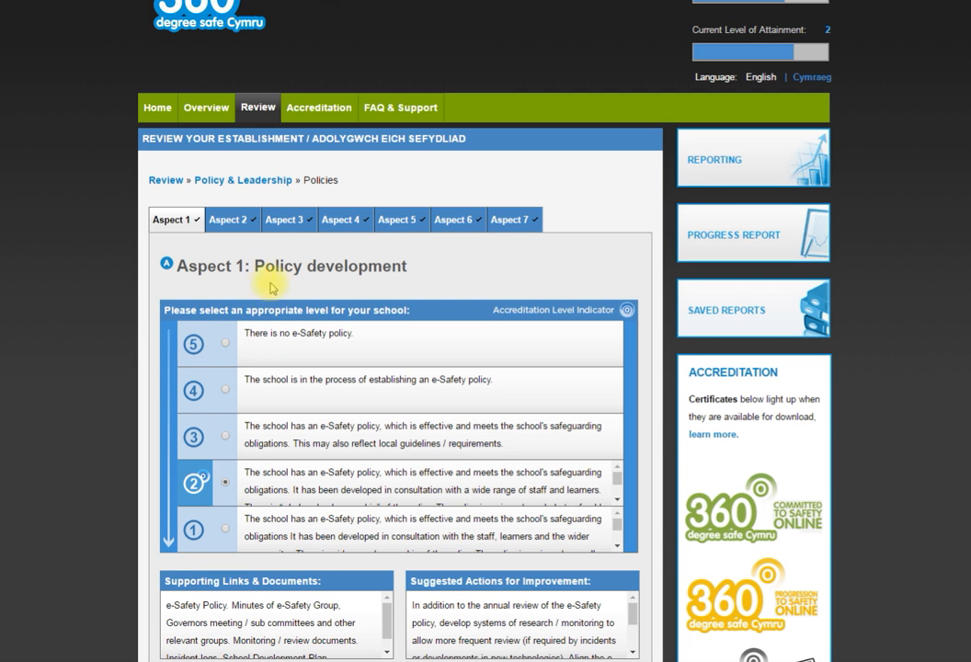
{"action": "mouse_move", "coordinate": [307, 249]}
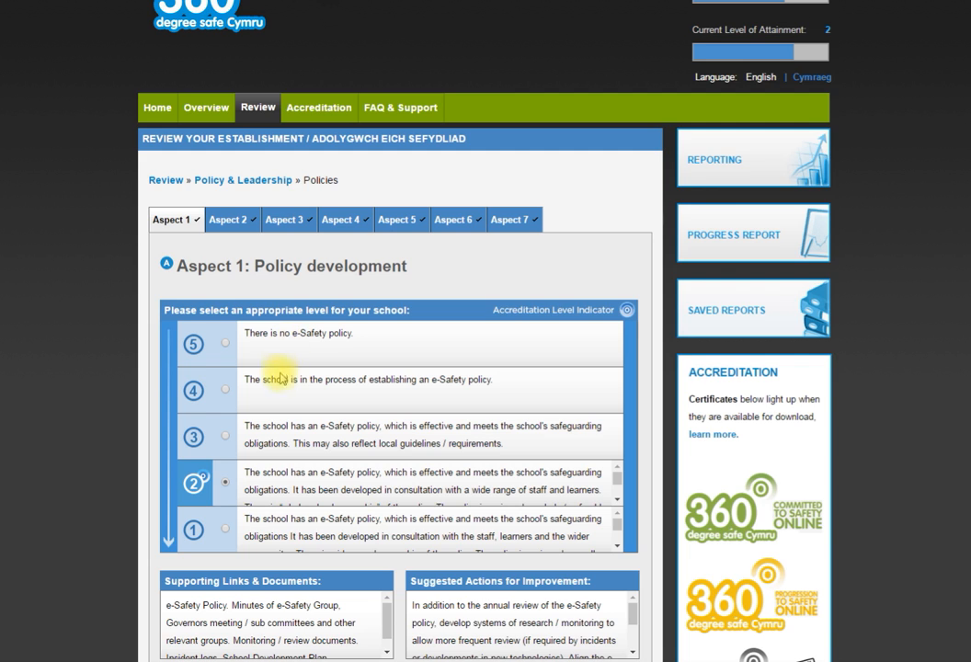
{"action": "mouse_move", "coordinate": [279, 460]}
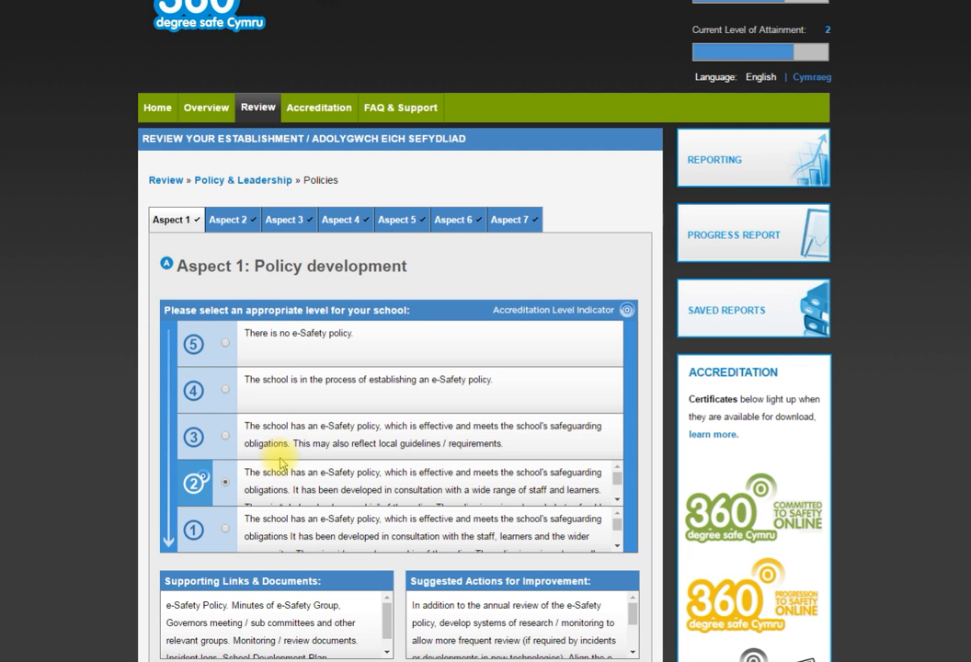
{"action": "mouse_move", "coordinate": [303, 344]}
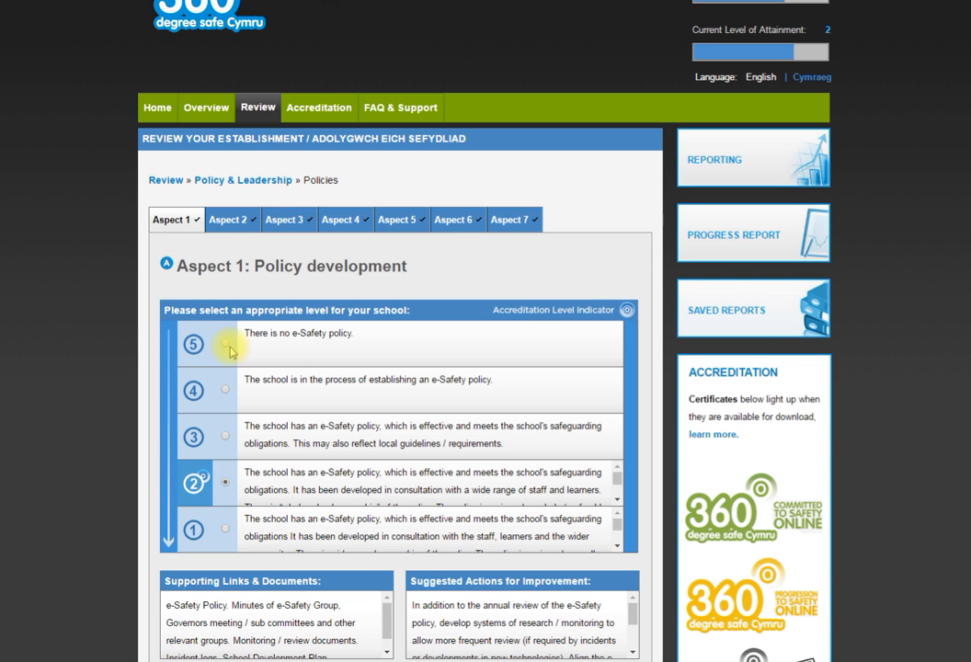
{"action": "left_click", "coordinate": [226, 346]}
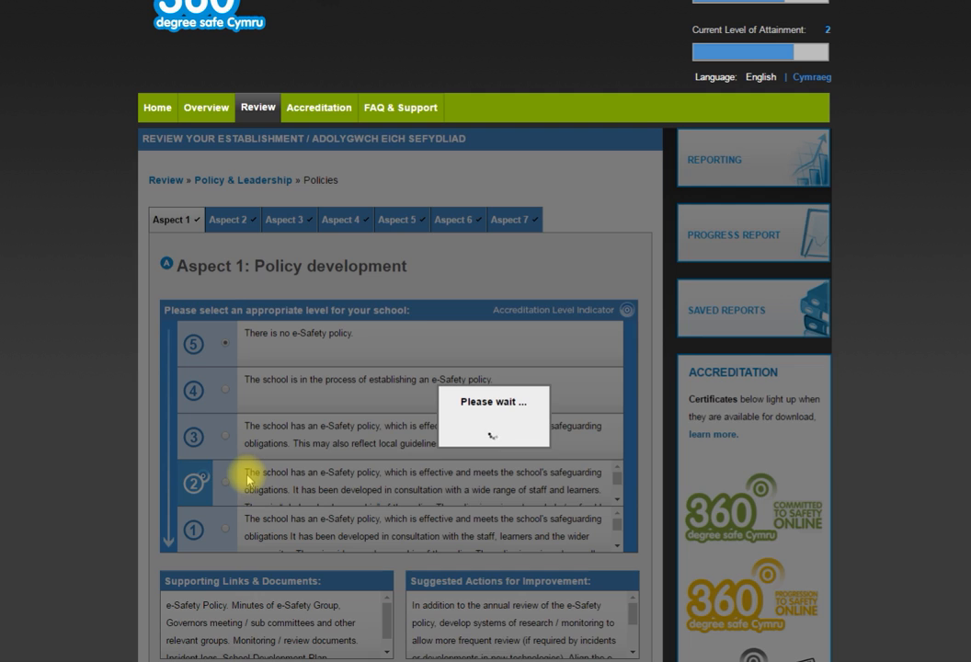
{"action": "left_click", "coordinate": [228, 346]}
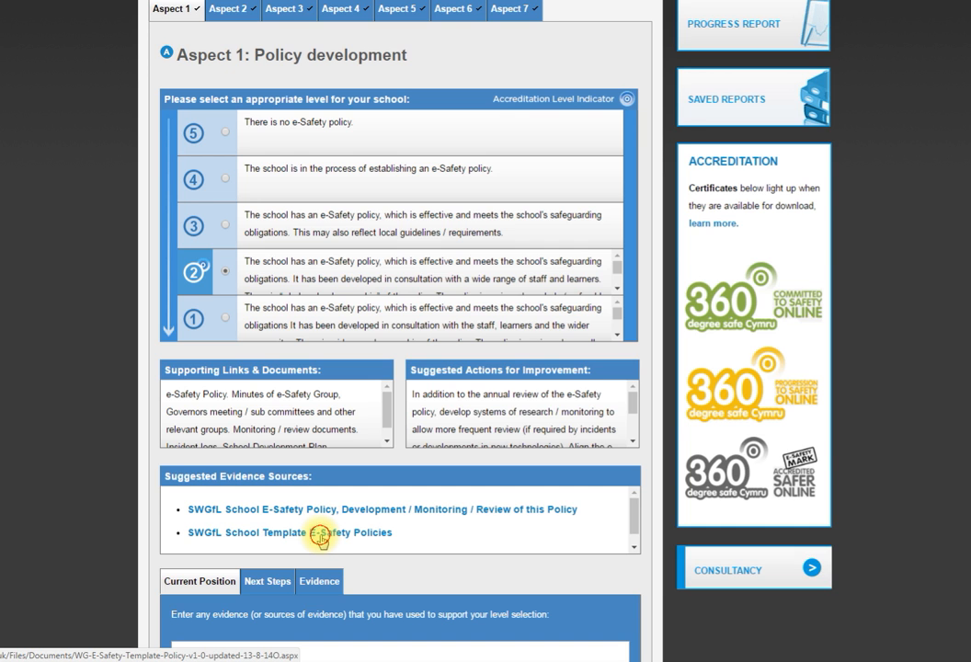
Step: View the SWGfL School E-Safety Template Policy in Word down to its Contents
{"action": "left_click", "coordinate": [291, 533]}
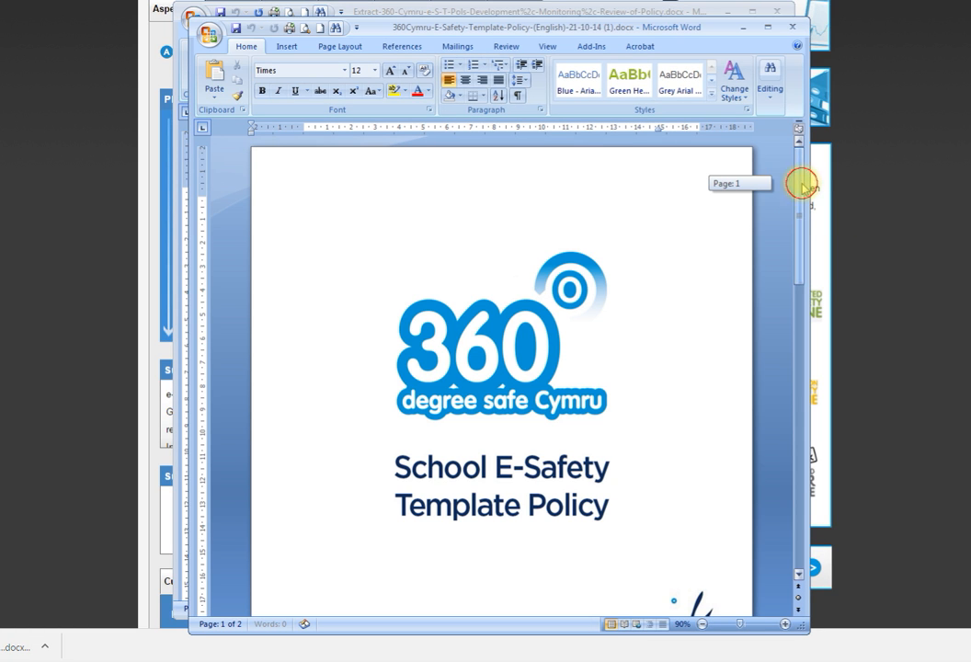
{"action": "scroll", "scroll_direction": "down", "scroll_amount": 3}
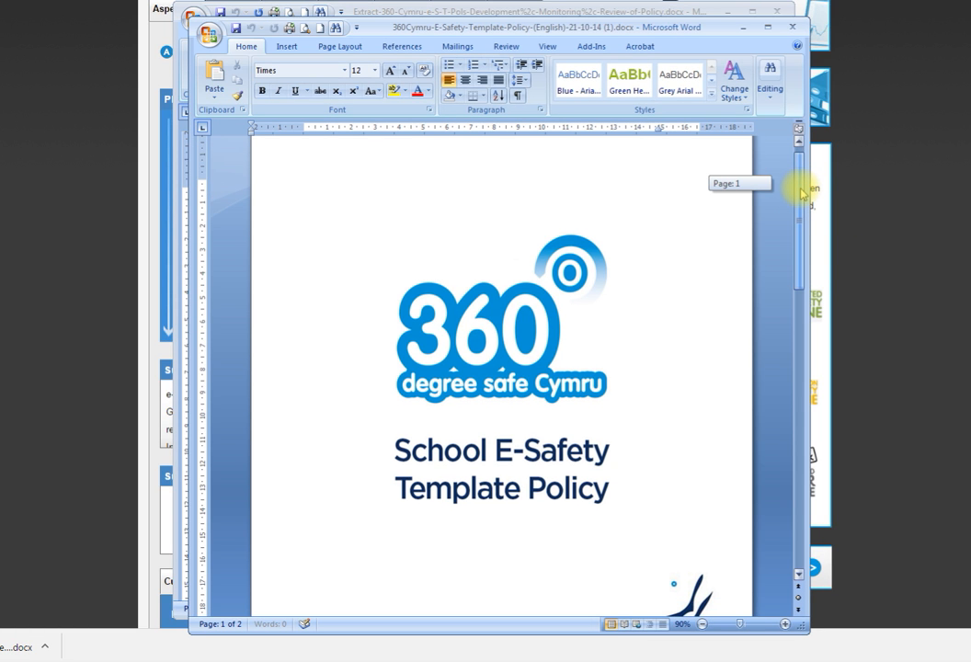
{"action": "scroll", "scroll_direction": "down", "scroll_amount": 3}
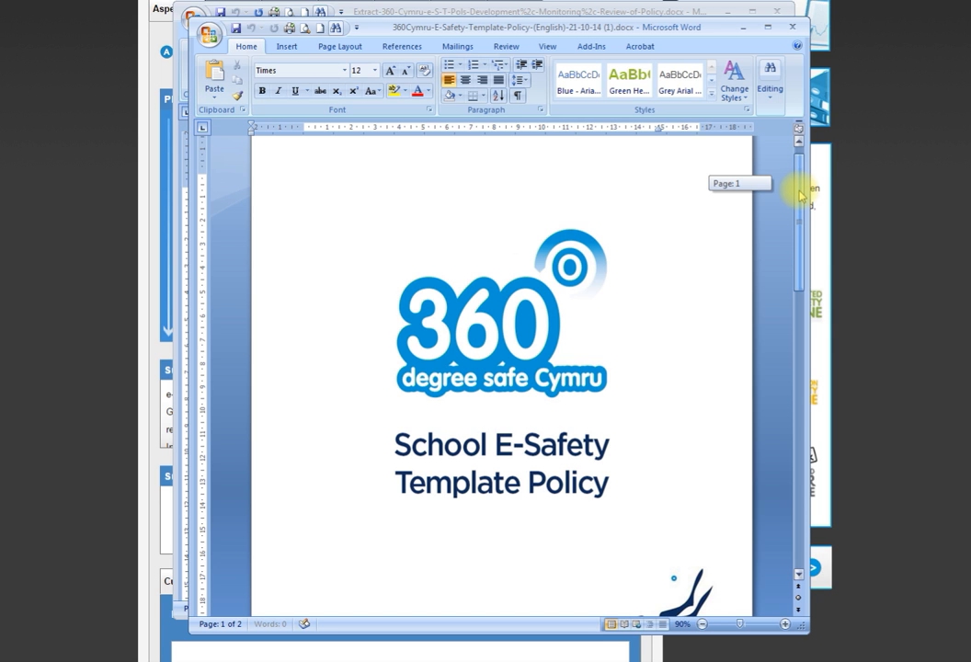
{"action": "scroll", "scroll_direction": "down", "scroll_amount": 3}
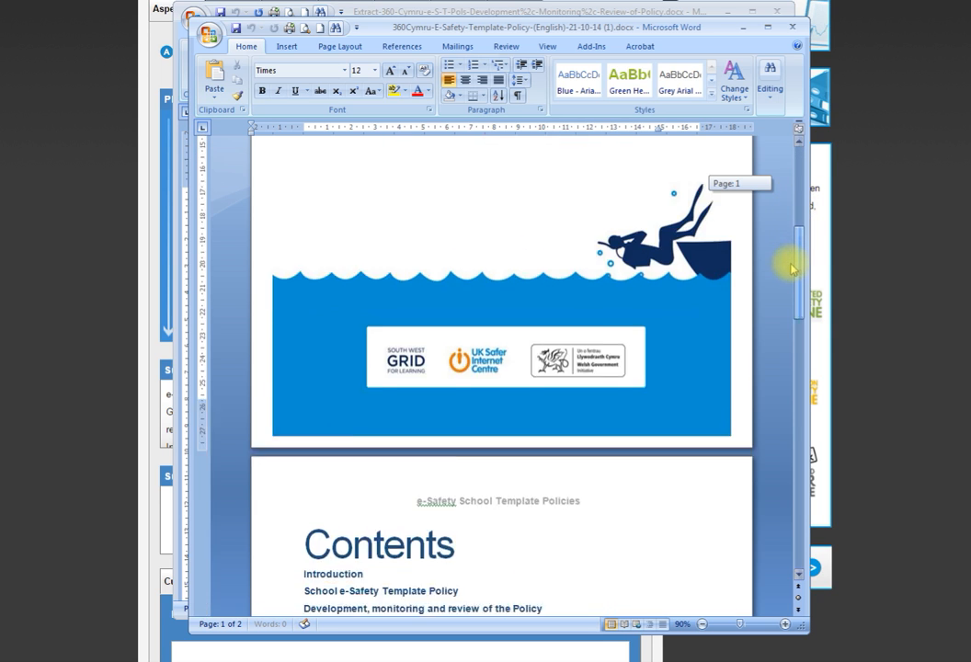
{"action": "scroll", "scroll_direction": "down", "scroll_amount": 3}
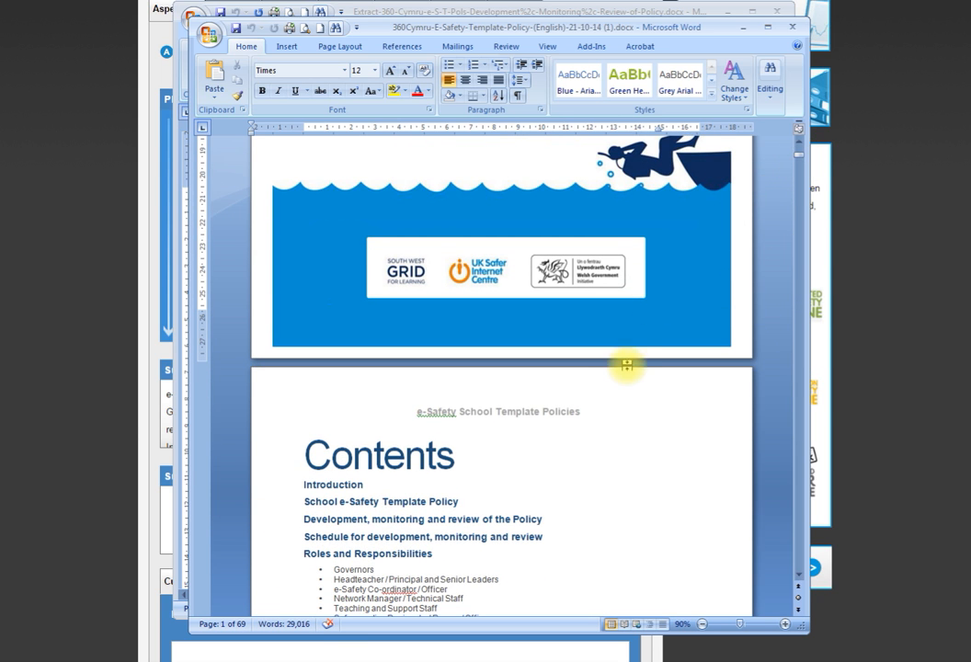
{"action": "scroll", "scroll_direction": "down", "scroll_amount": 3}
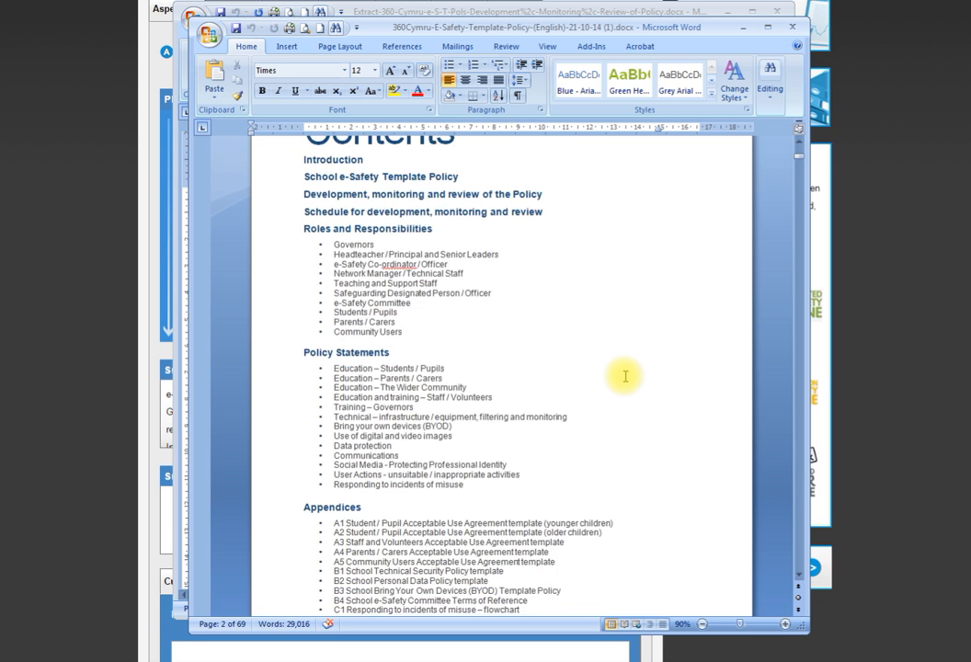
{"action": "scroll", "scroll_direction": "down", "scroll_amount": 3}
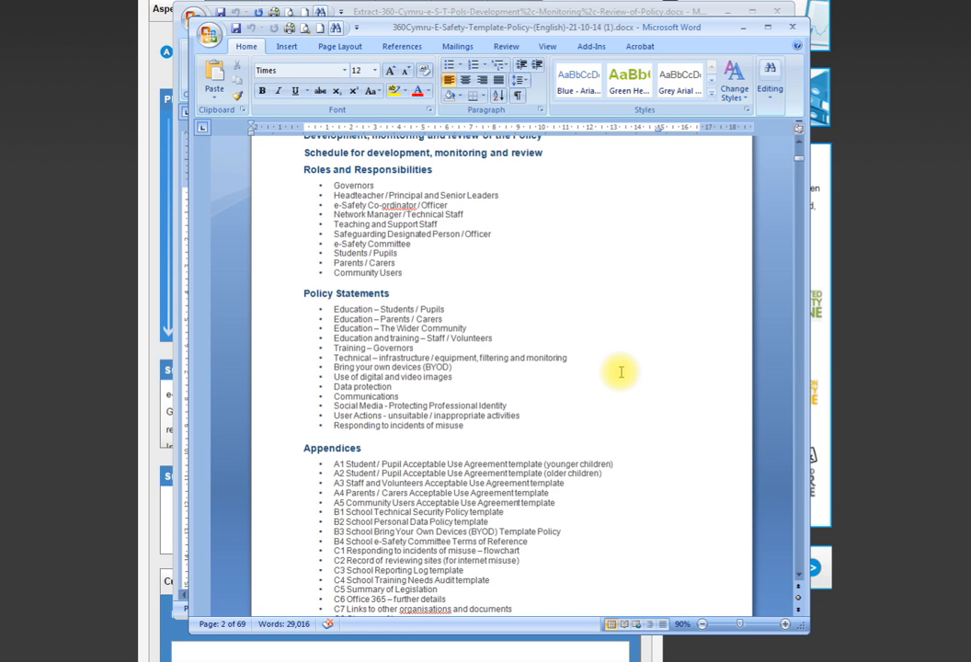
{"action": "mouse_move", "coordinate": [618, 368]}
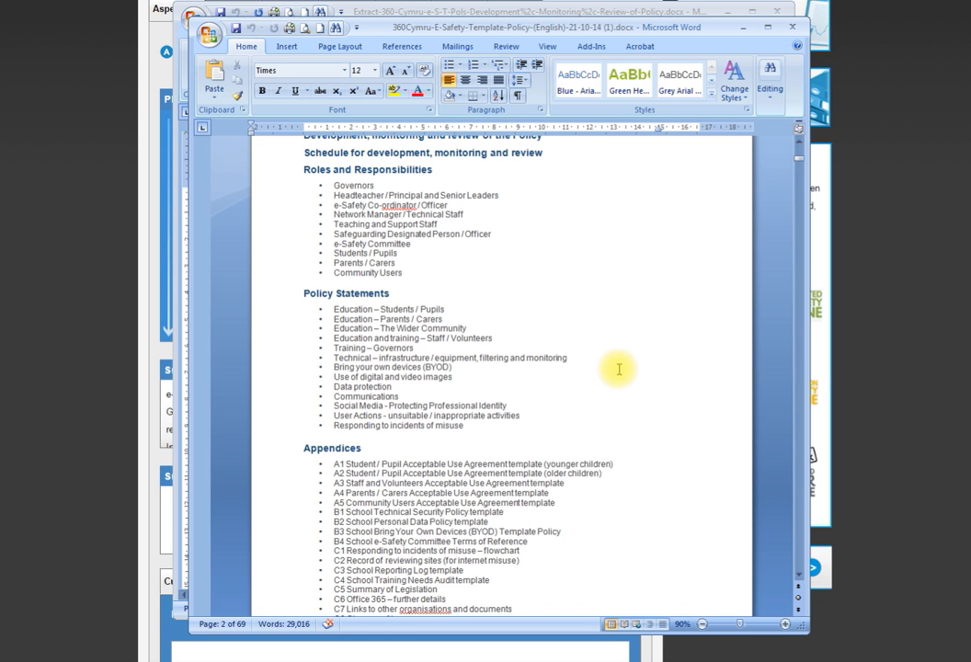
{"action": "mouse_move", "coordinate": [620, 324]}
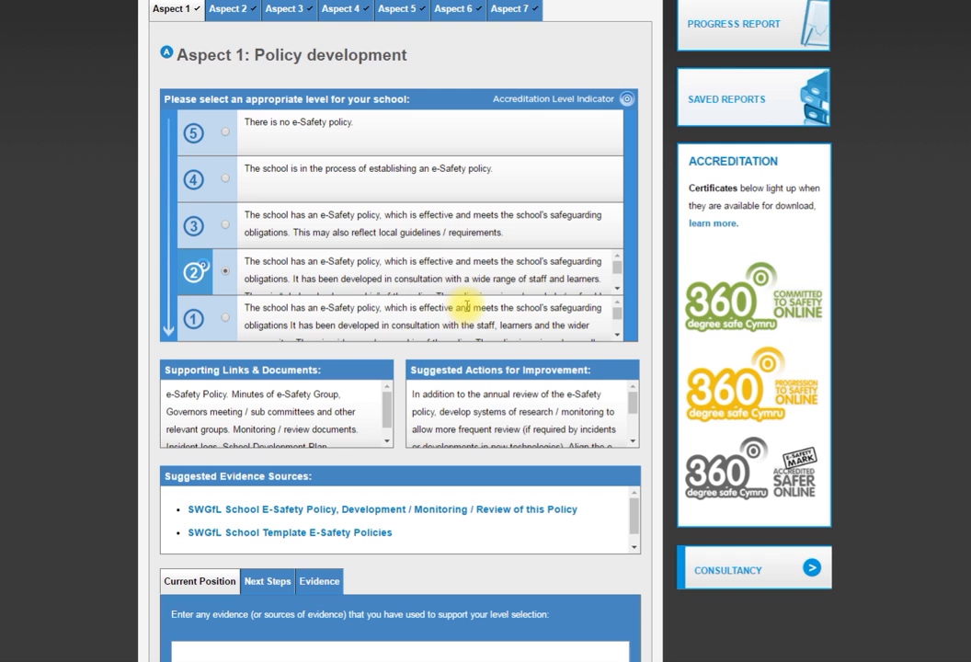
{"action": "mouse_move", "coordinate": [220, 467]}
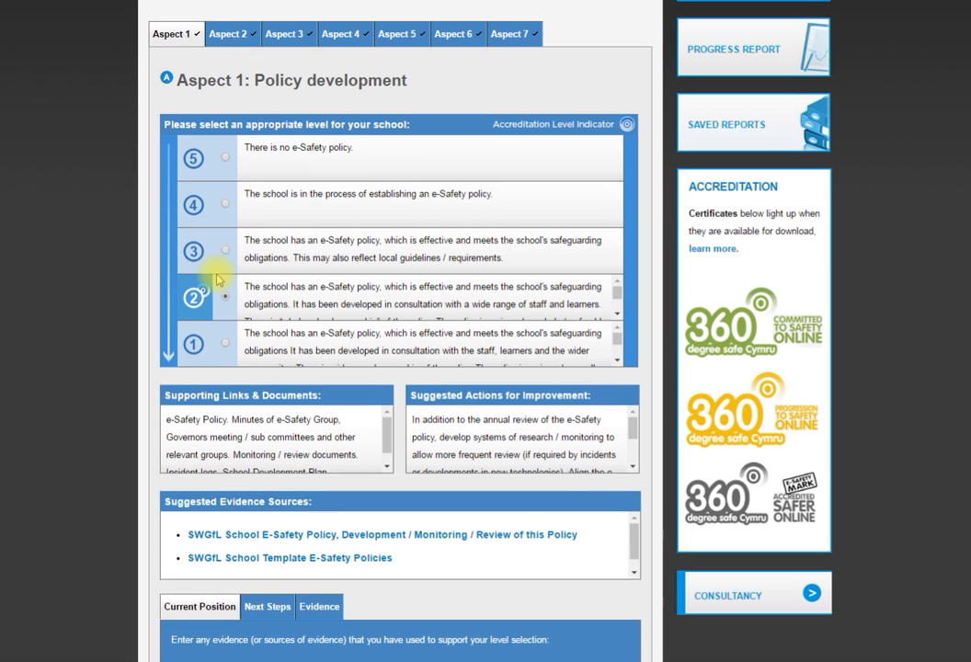
Step: Move from Aspect 2: Policy Scope to Aspect 7: Reporting in the Policies strand
{"action": "left_click", "coordinate": [227, 33]}
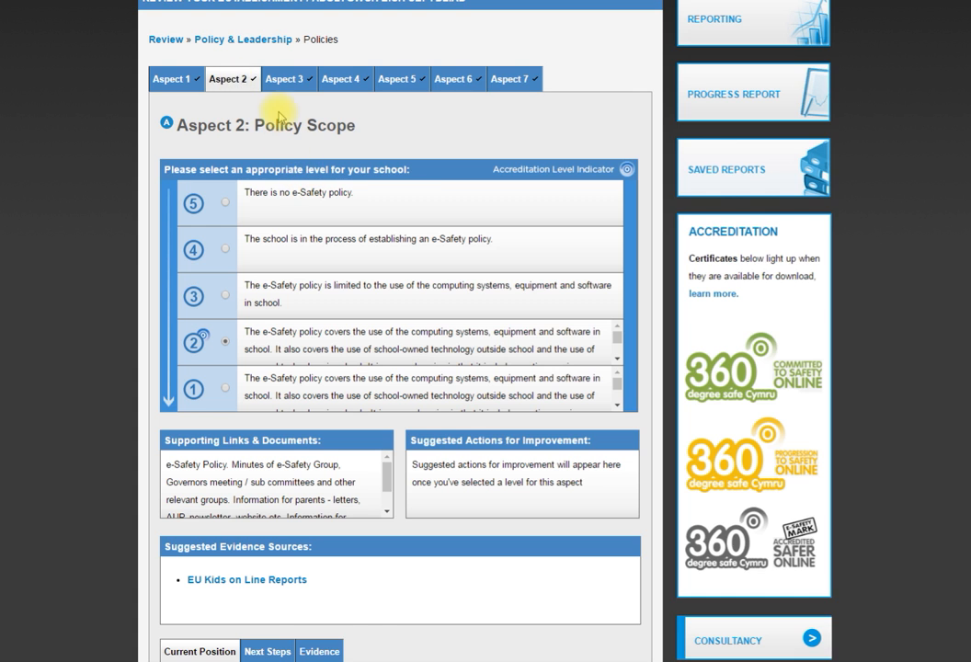
{"action": "left_click", "coordinate": [340, 77]}
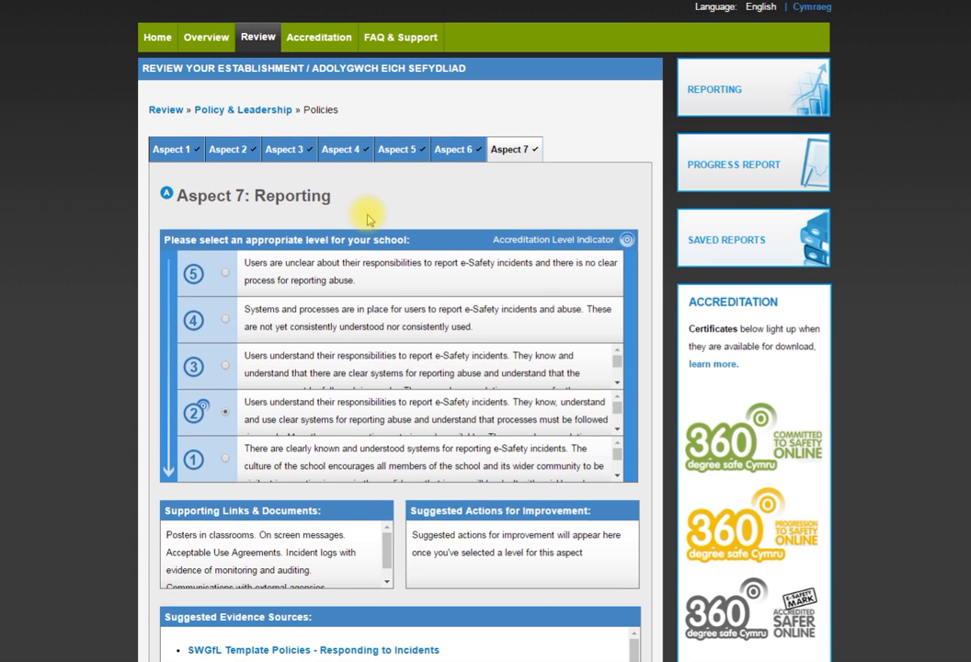
{"action": "mouse_move", "coordinate": [261, 114]}
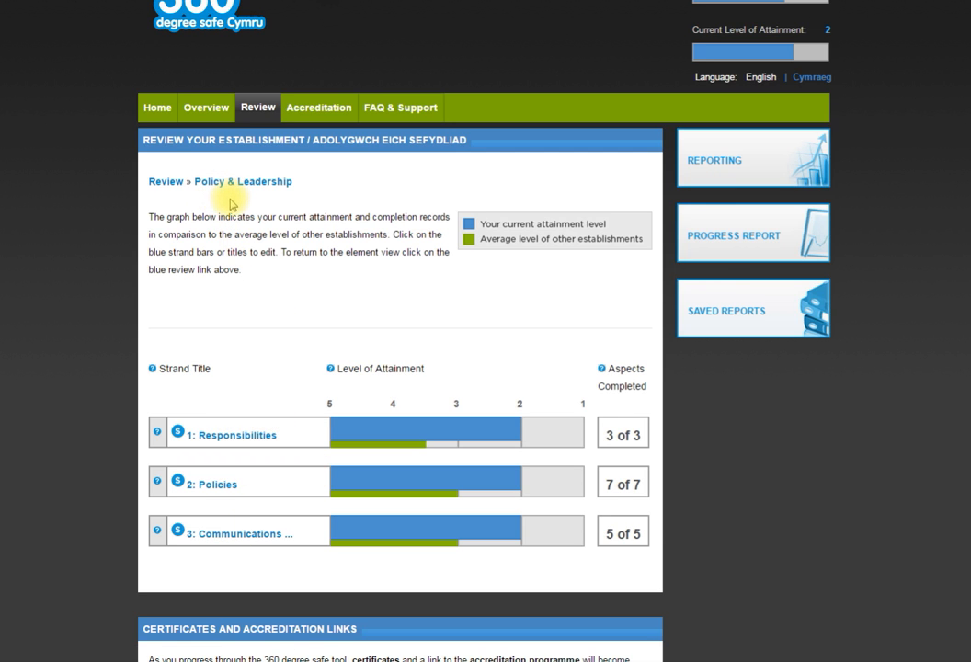
{"action": "mouse_move", "coordinate": [401, 305]}
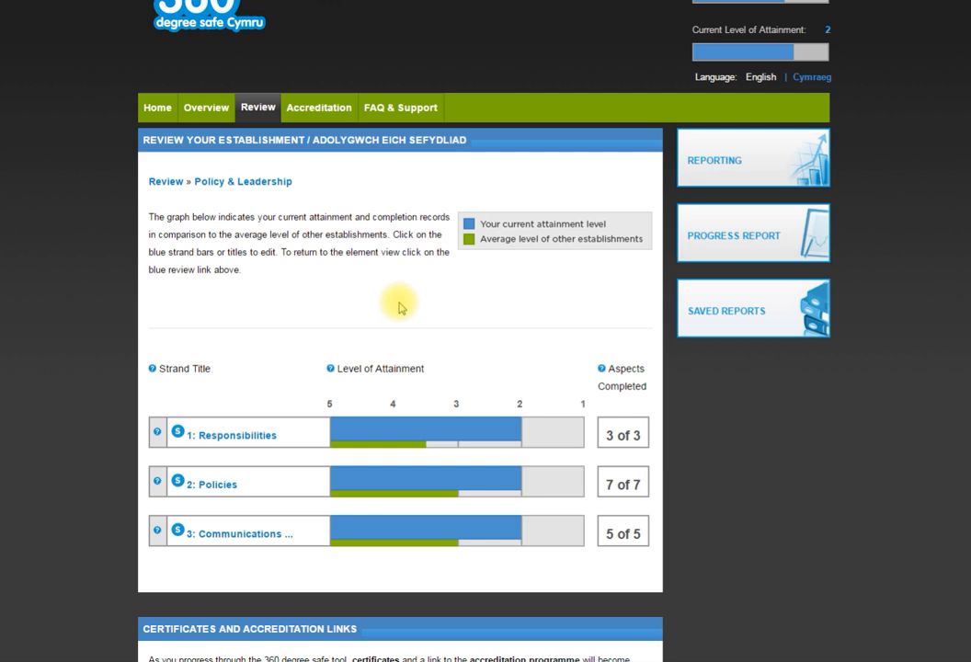
{"action": "mouse_move", "coordinate": [374, 300]}
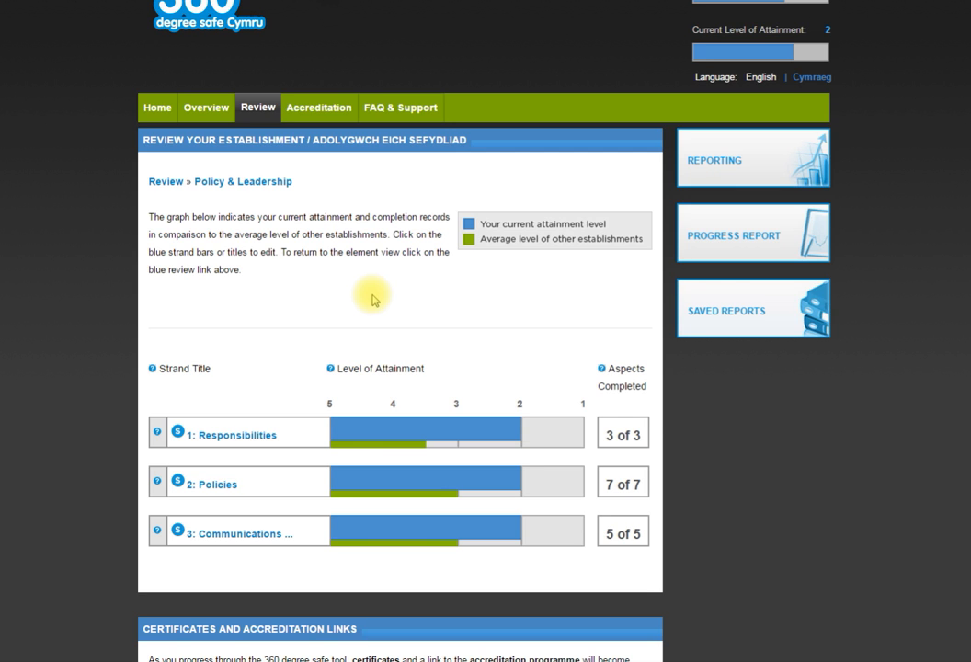
{"action": "mouse_move", "coordinate": [374, 190]}
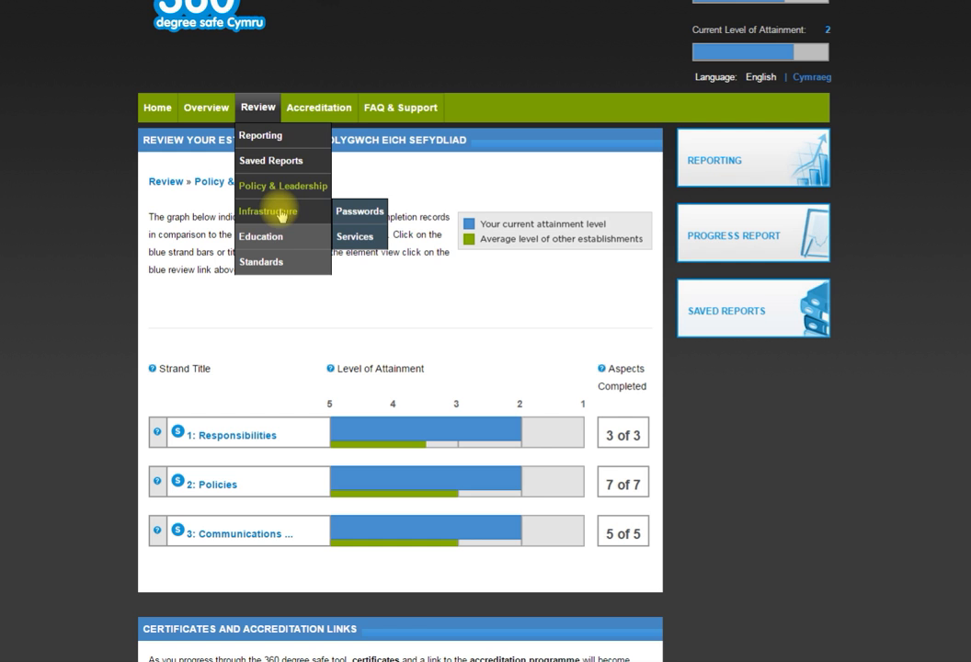
{"action": "mouse_move", "coordinate": [267, 236]}
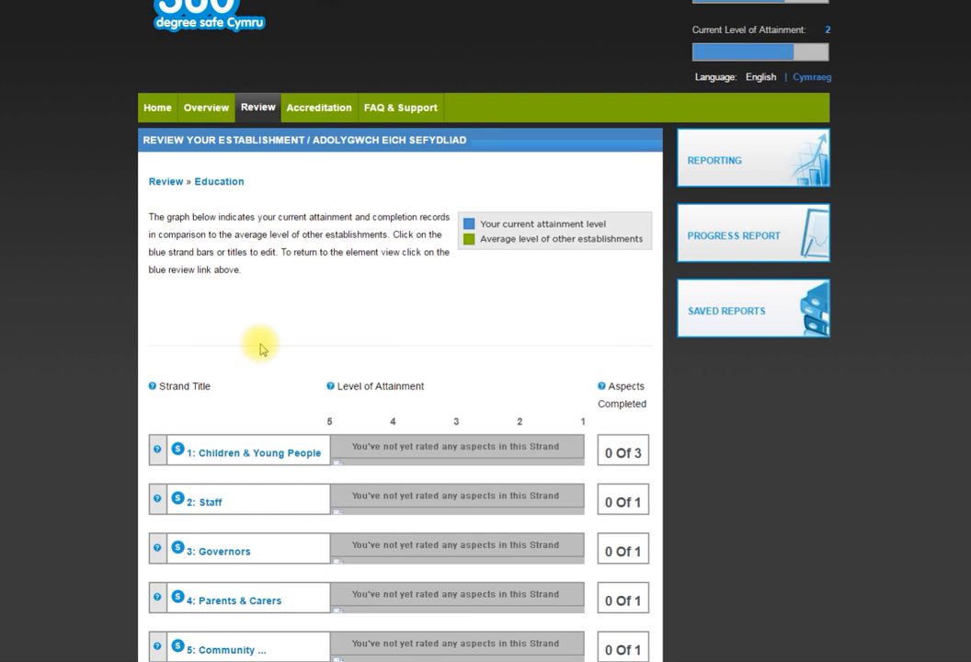
{"action": "mouse_move", "coordinate": [727, 250]}
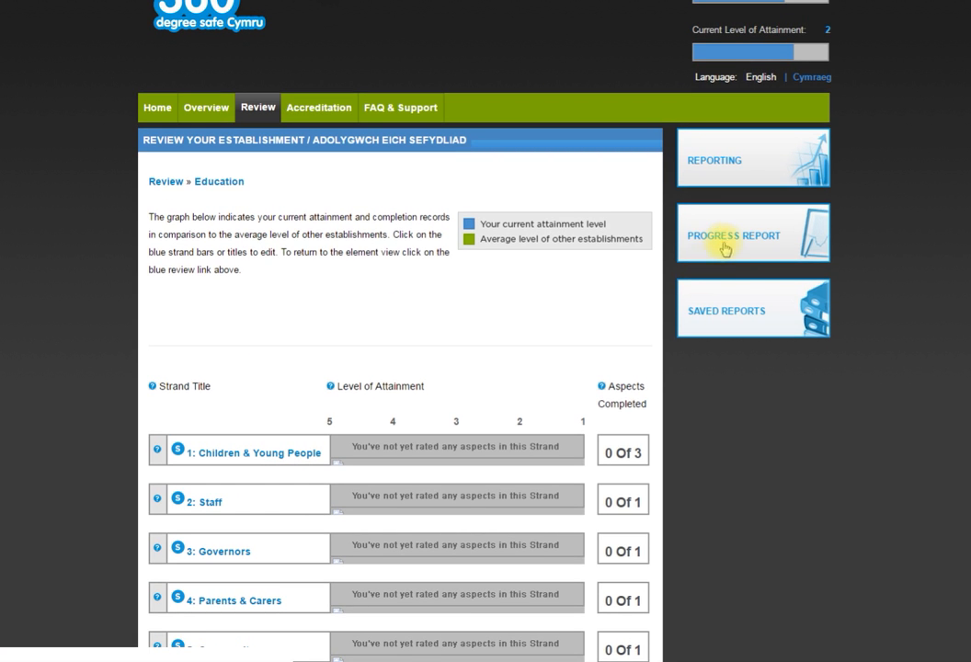
Step: Show the detailed progress report with its save, print, PDF and Word export options
{"action": "left_click", "coordinate": [732, 235]}
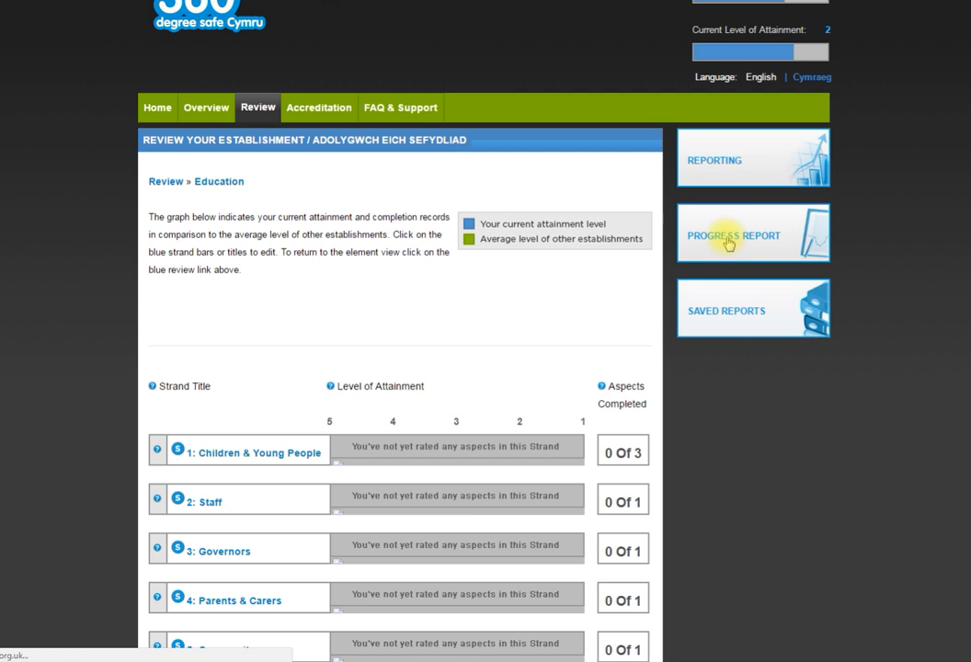
{"action": "left_click", "coordinate": [732, 235]}
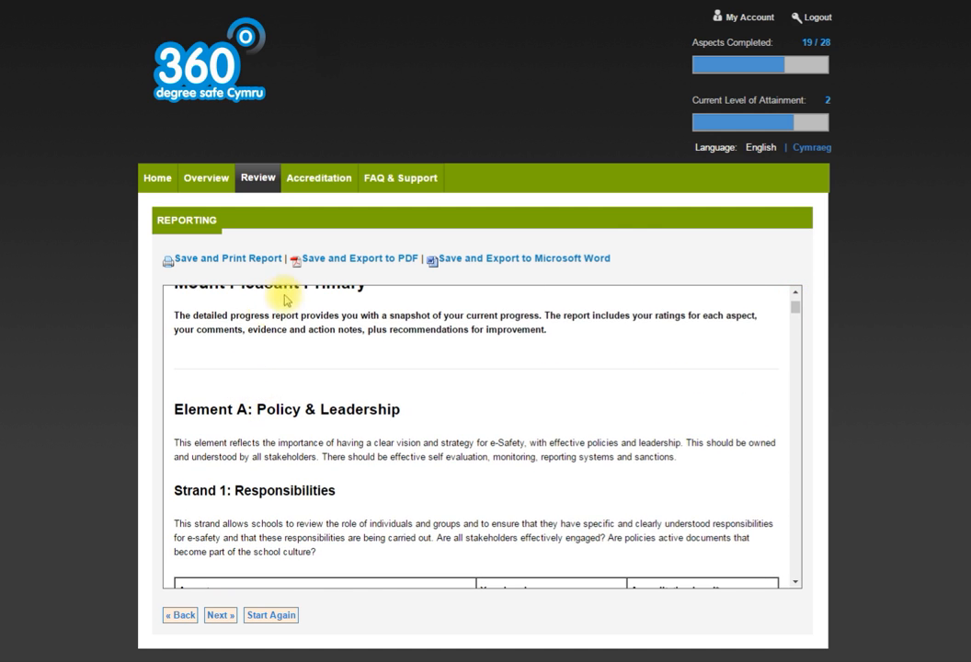
Step: Review the progress report's aspect levels and highlight the e-Safety Group recommendations for improvement
{"action": "scroll", "scroll_direction": "down", "scroll_amount": 3}
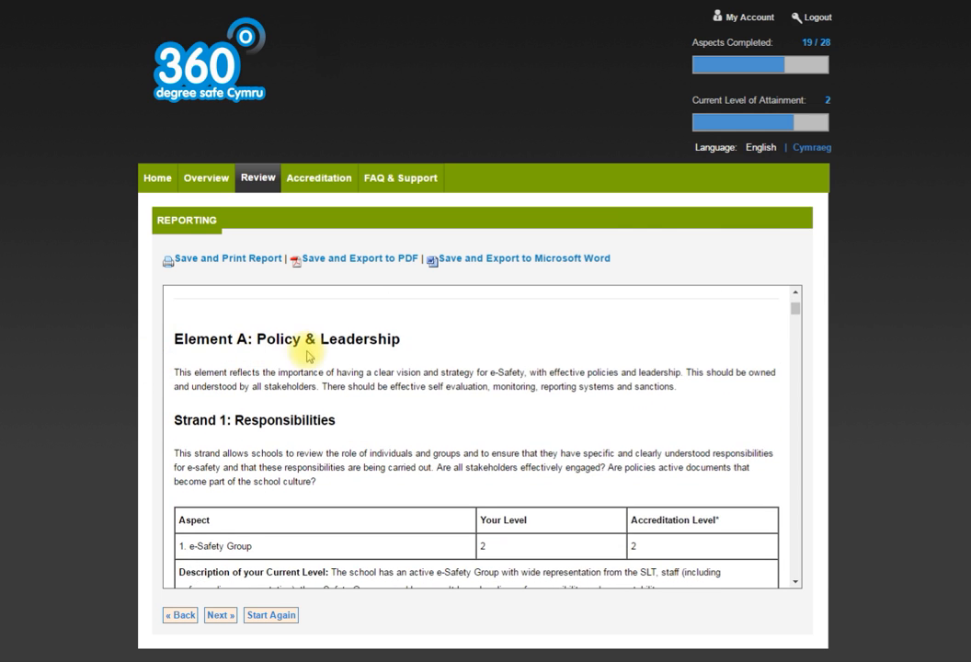
{"action": "scroll", "scroll_direction": "down", "scroll_amount": 3}
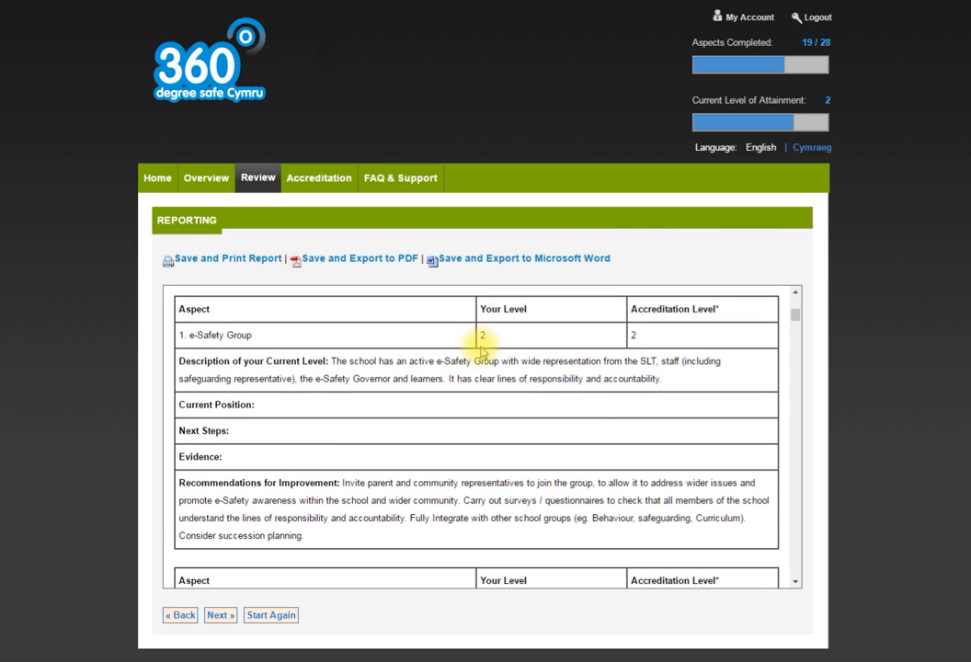
{"action": "scroll", "scroll_direction": "down", "scroll_amount": 3}
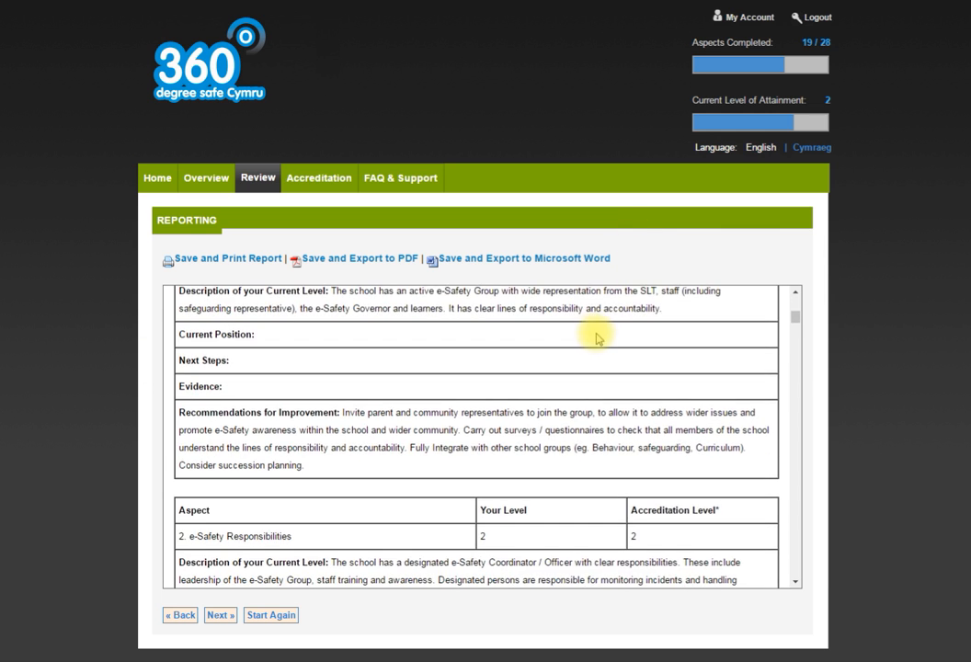
{"action": "mouse_move", "coordinate": [266, 380]}
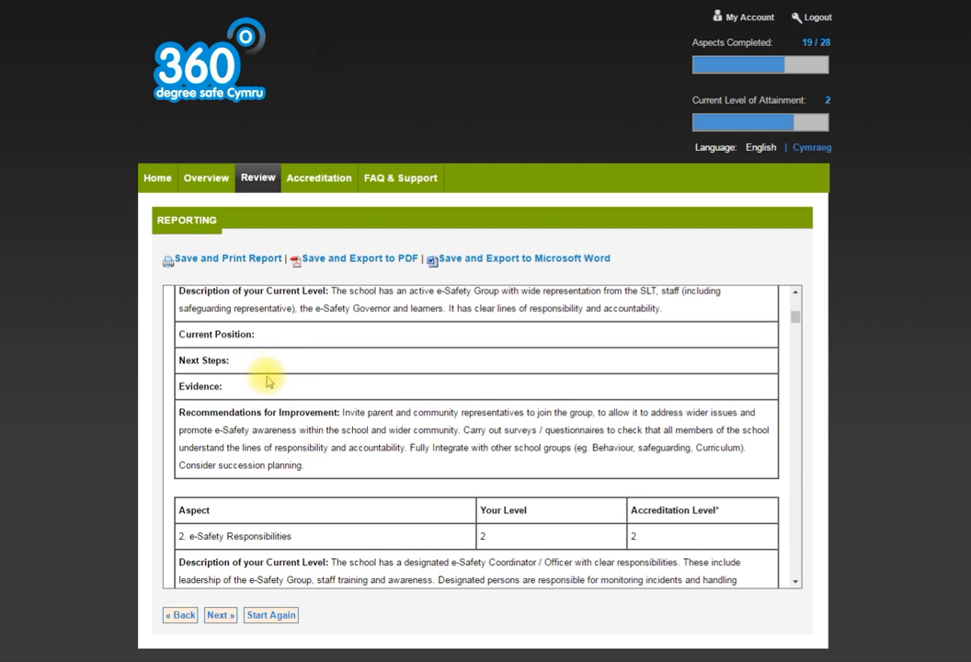
{"action": "mouse_move", "coordinate": [235, 366]}
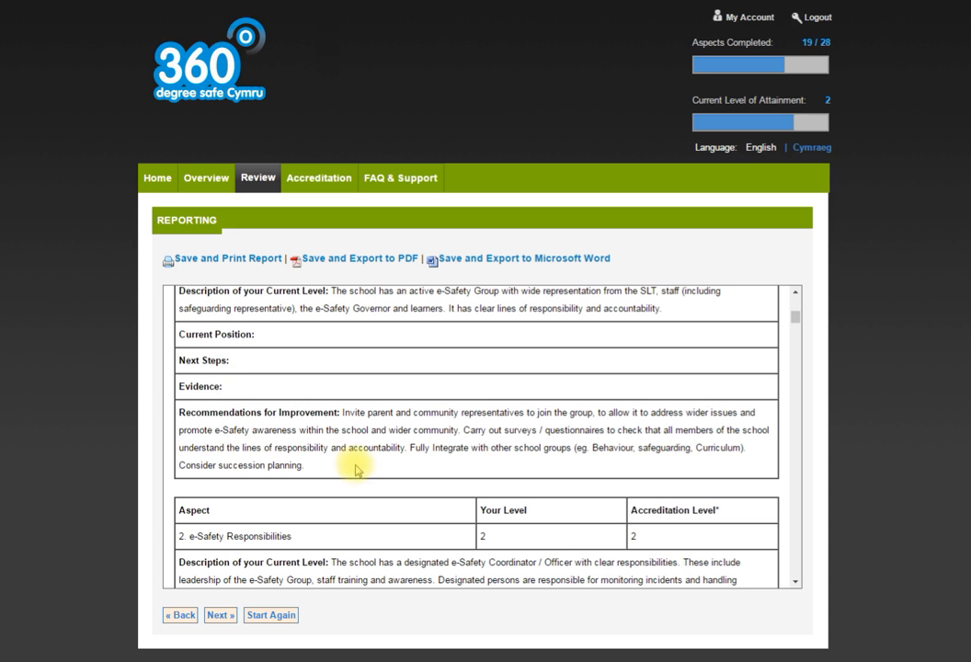
{"action": "left_click_drag", "start_coordinate": [175, 412], "coordinate": [305, 465]}
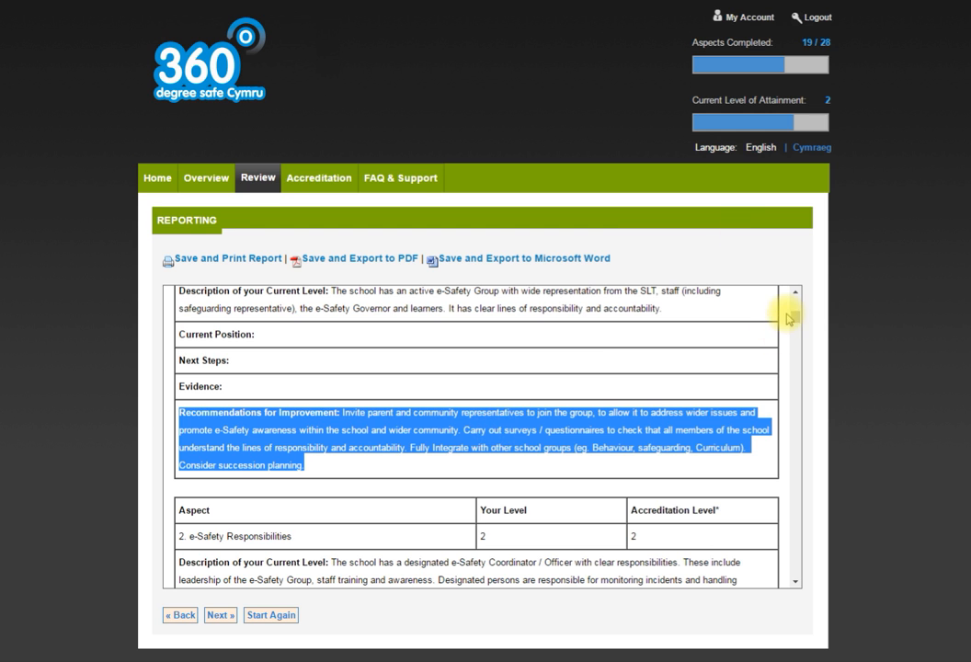
{"action": "scroll", "scroll_direction": "down", "scroll_amount": 3}
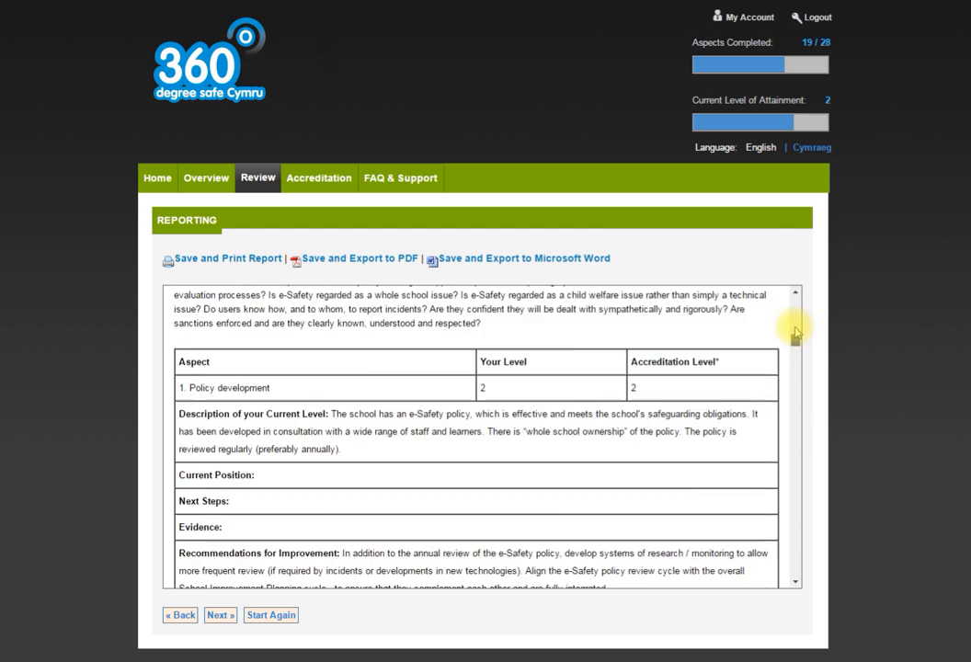
Step: Go to the Responsibilities strand under Policy & Leadership and view Aspect 1's rating options
{"action": "left_click", "coordinate": [258, 177]}
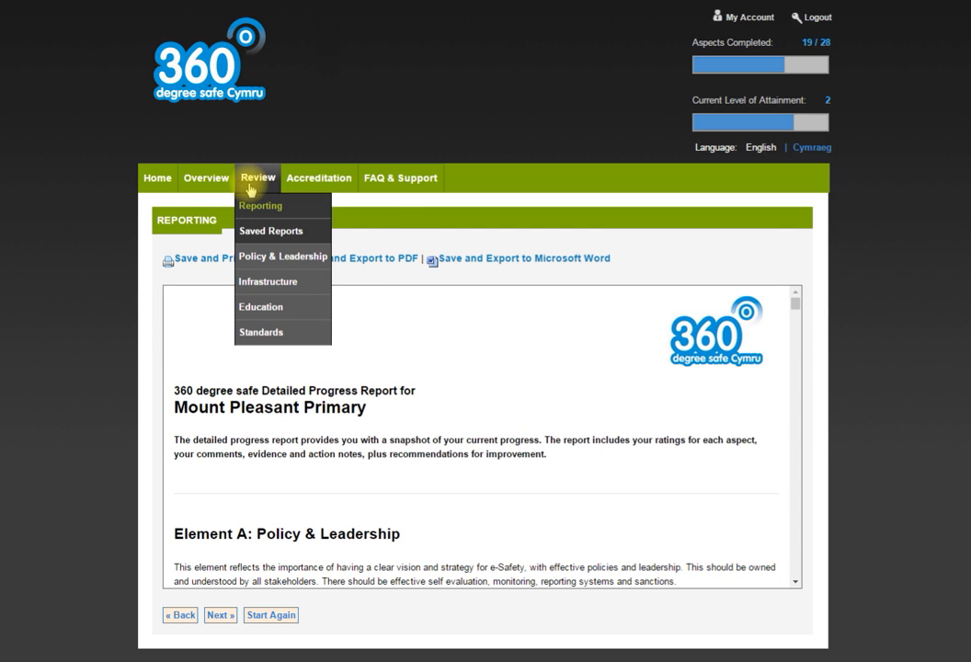
{"action": "mouse_move", "coordinate": [283, 255]}
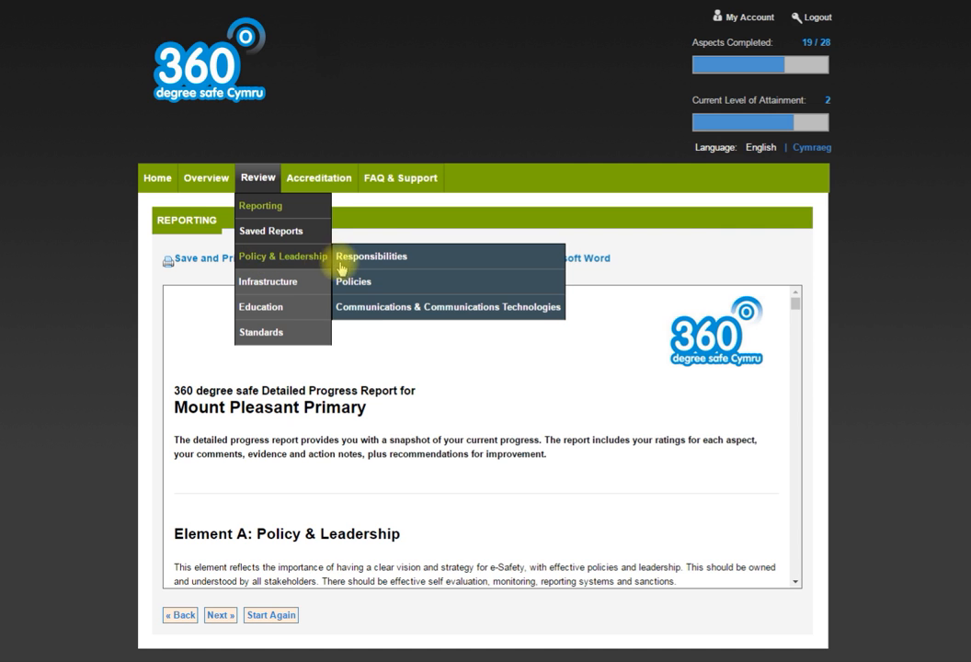
{"action": "left_click", "coordinate": [372, 256]}
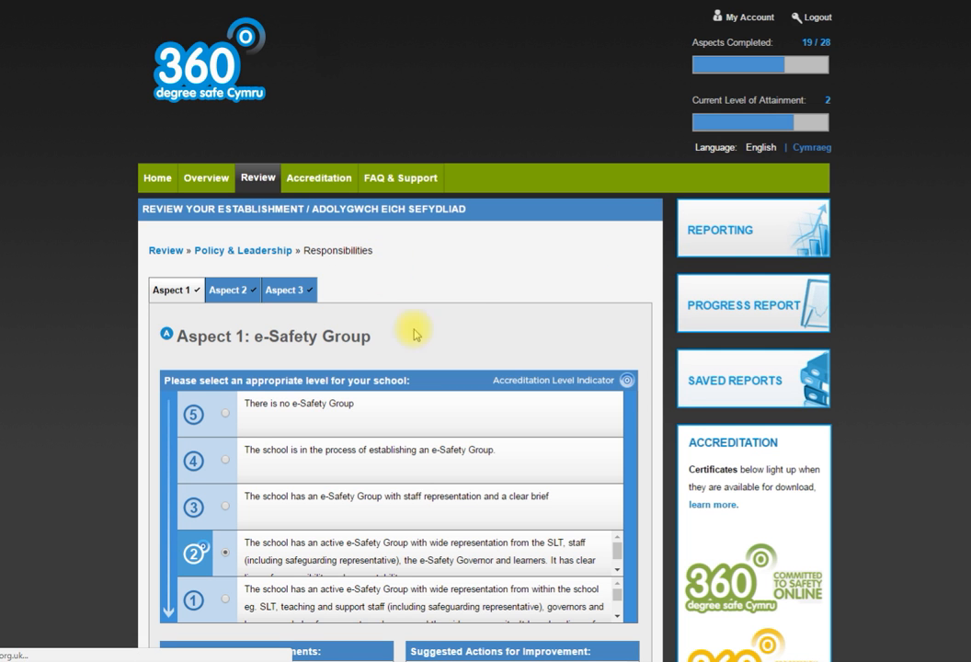
{"action": "scroll", "scroll_direction": "down", "scroll_amount": 3}
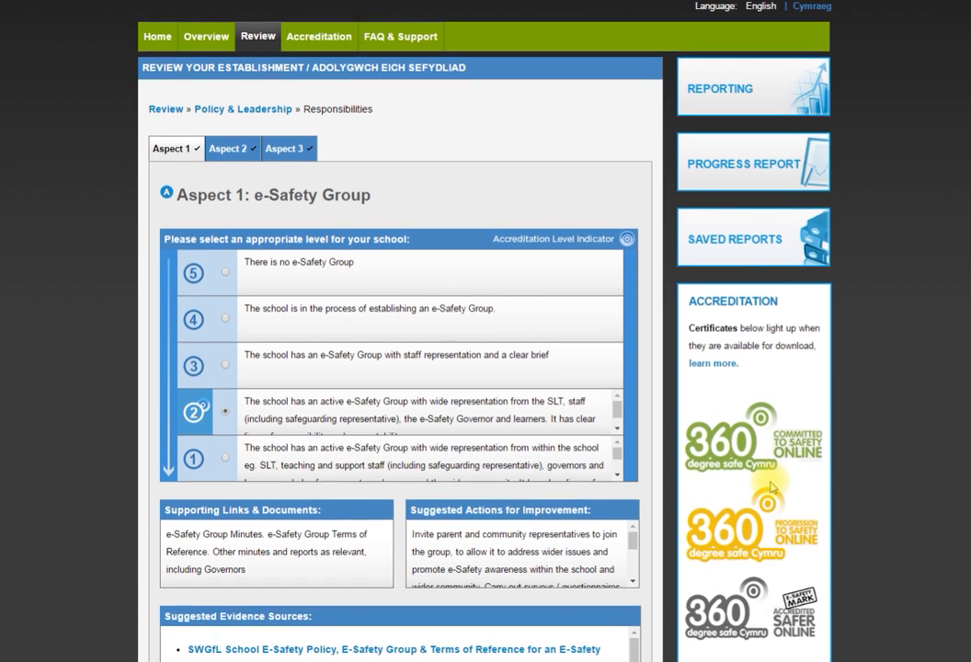
{"action": "scroll", "scroll_direction": "down", "scroll_amount": 3}
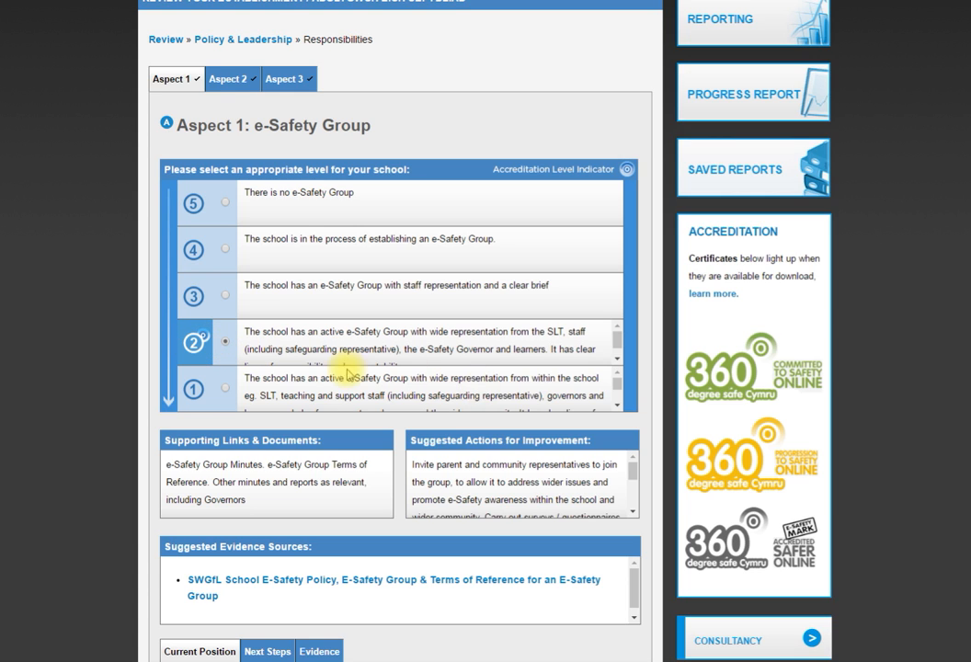
{"action": "mouse_move", "coordinate": [307, 305]}
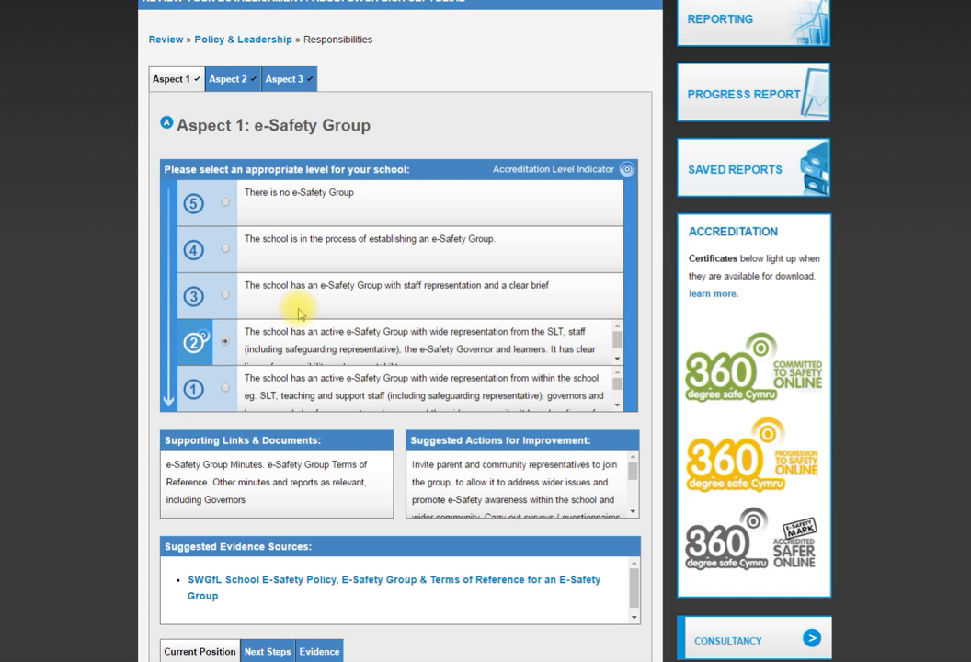
{"action": "mouse_move", "coordinate": [303, 305]}
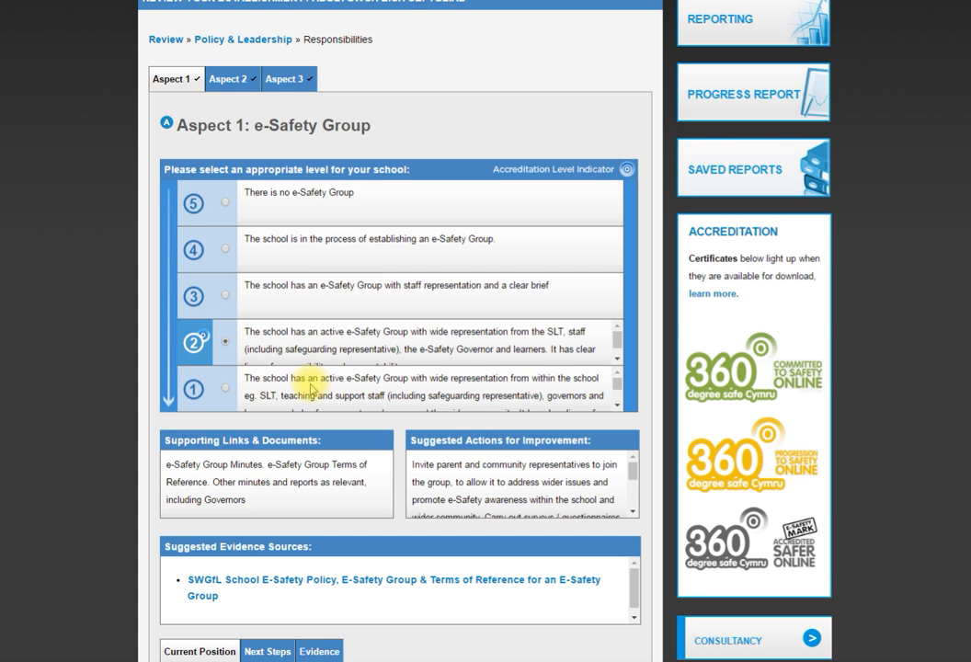
{"action": "mouse_move", "coordinate": [566, 291]}
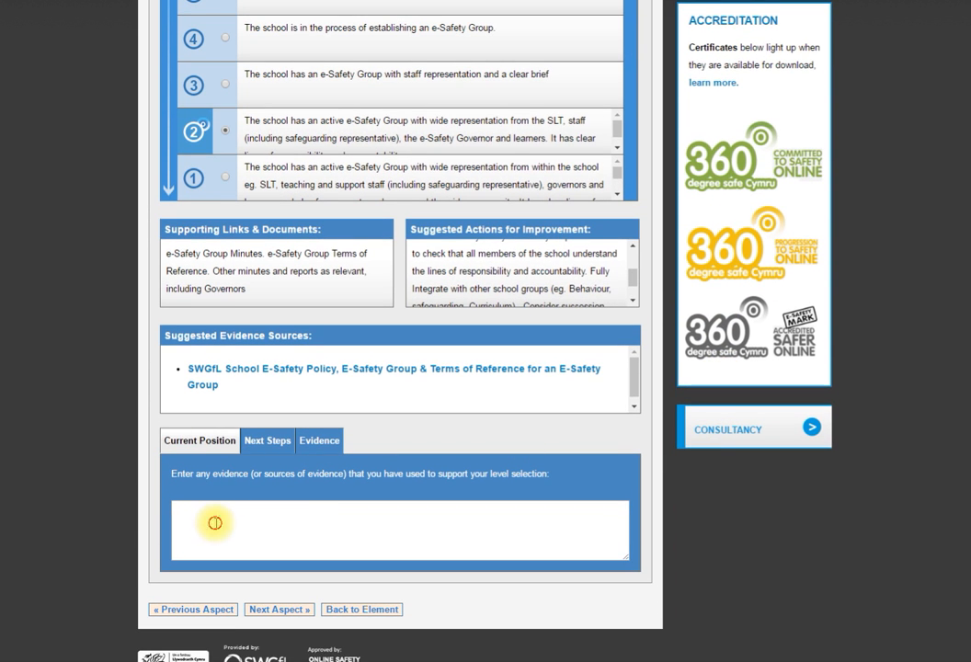
Step: Move from the Current Position evidence box to the Next Steps action-plan entry
{"action": "left_click", "coordinate": [267, 442]}
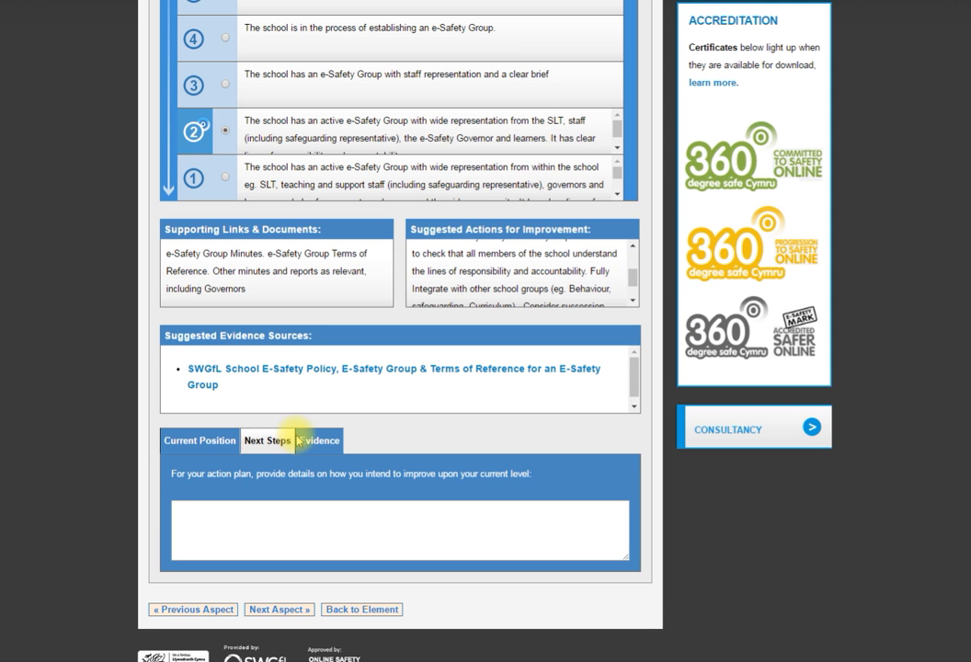
{"action": "left_click", "coordinate": [318, 442]}
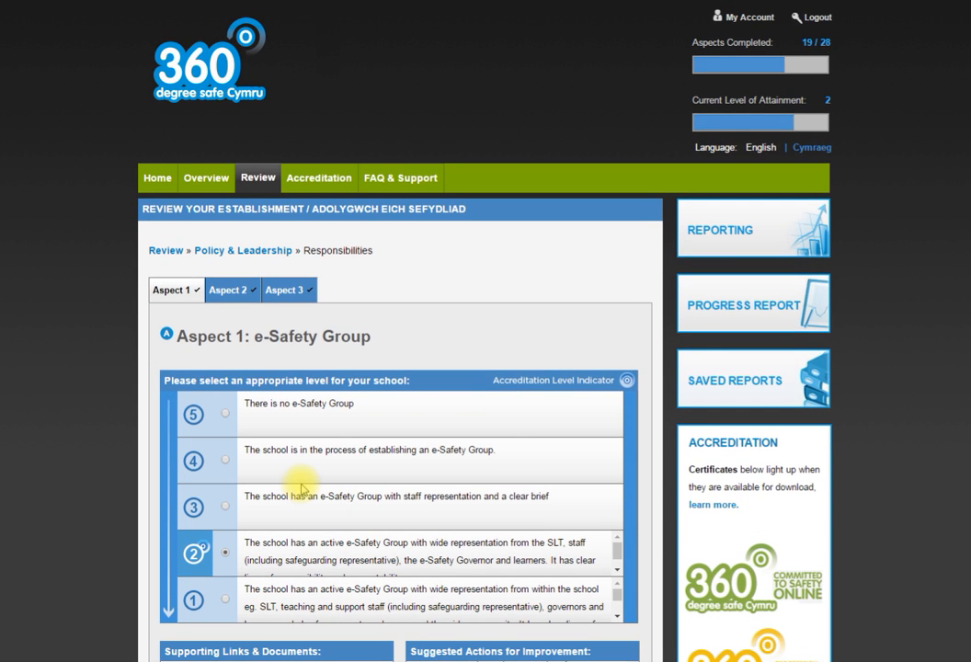
{"action": "mouse_move", "coordinate": [327, 485]}
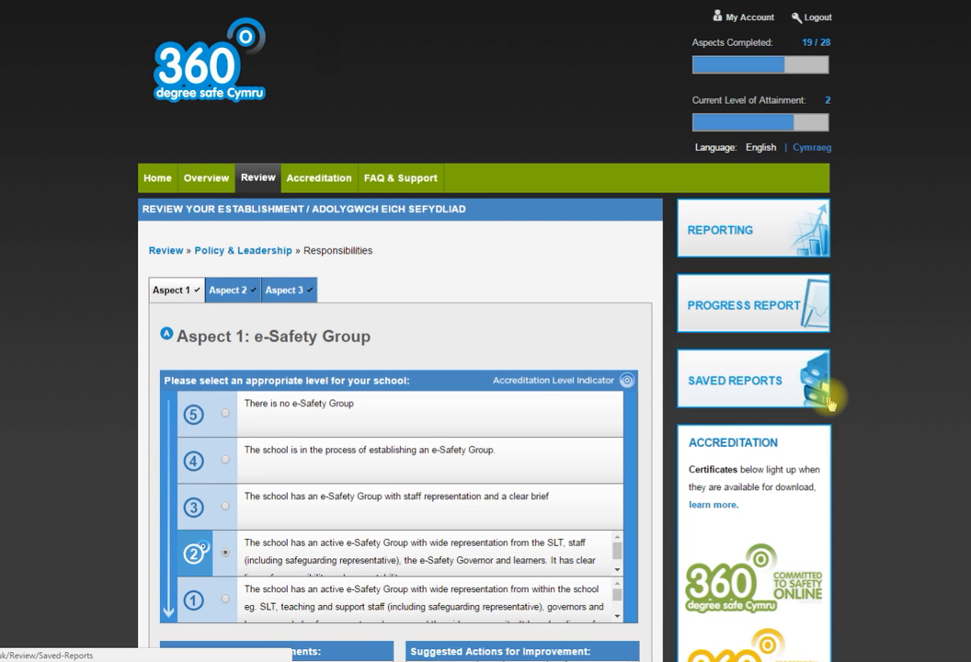
{"action": "mouse_move", "coordinate": [835, 397]}
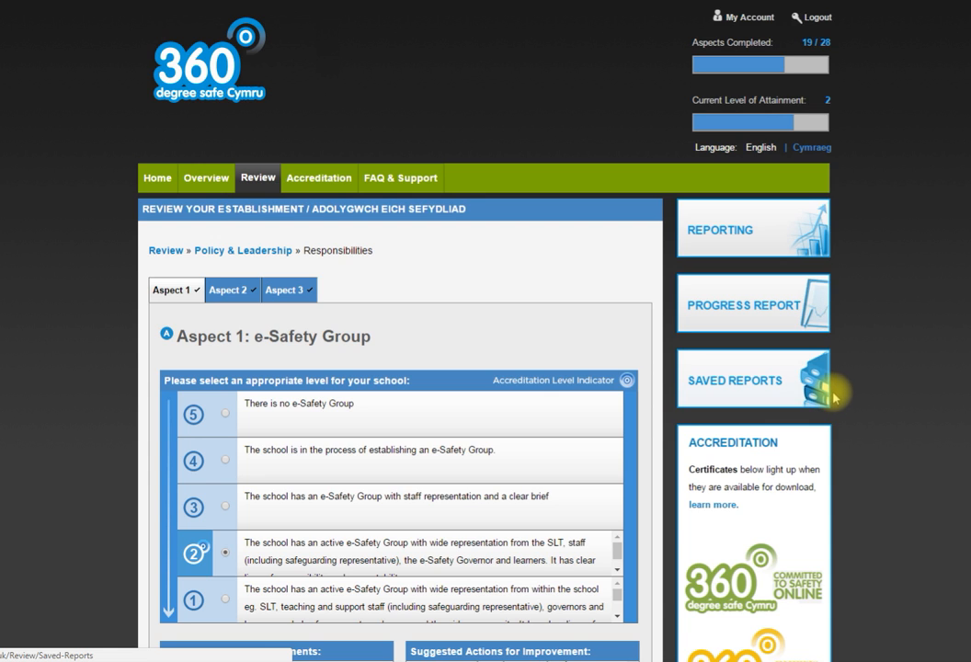